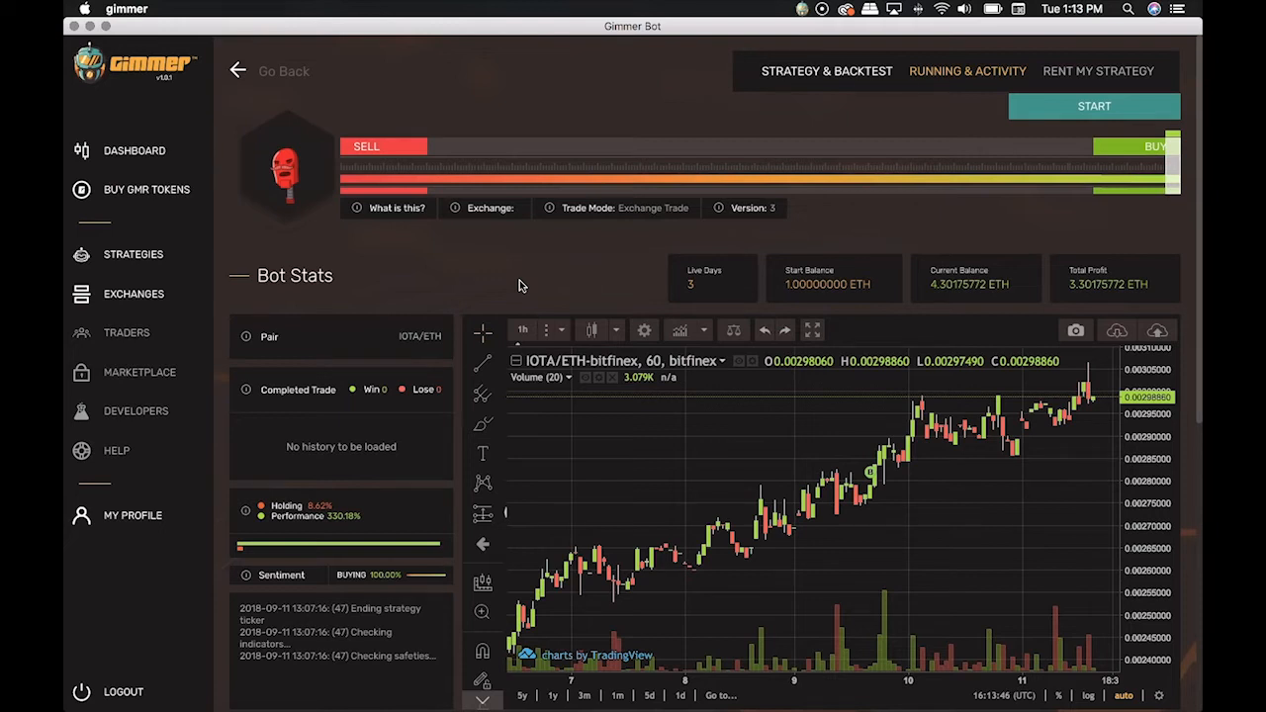
pyautogui.moveTo(514, 259)
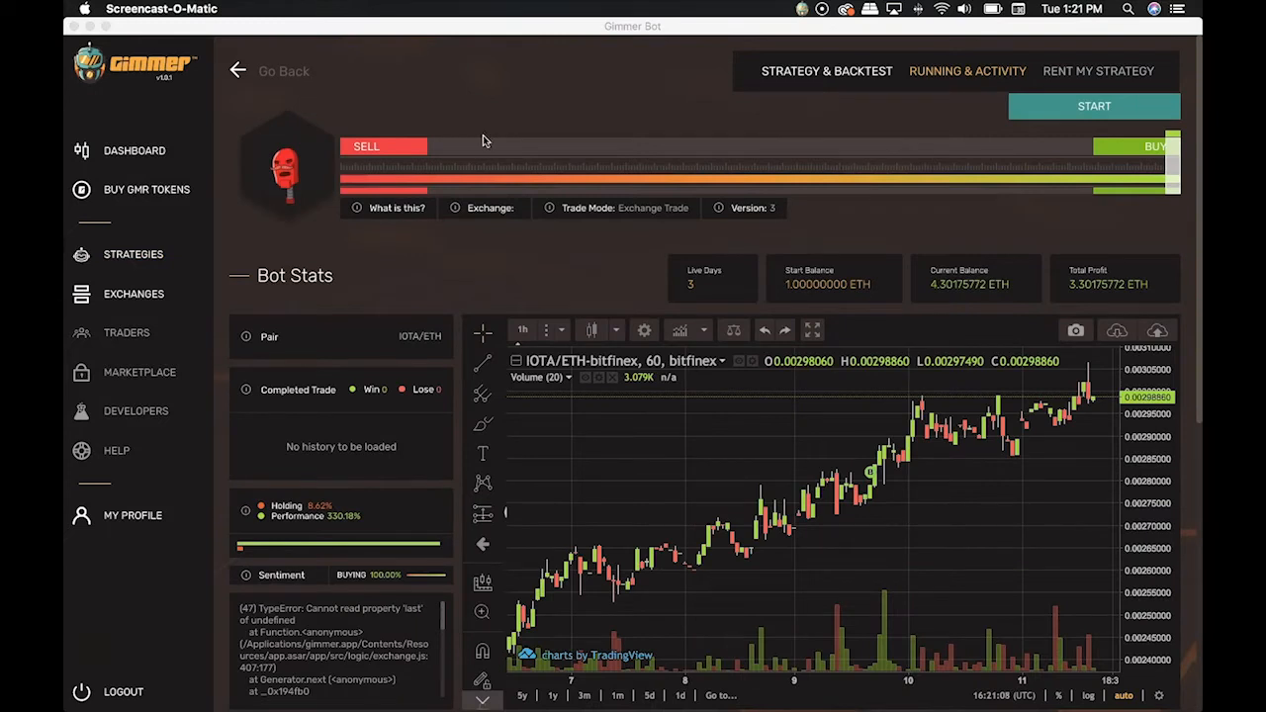
pyautogui.moveTo(945, 89)
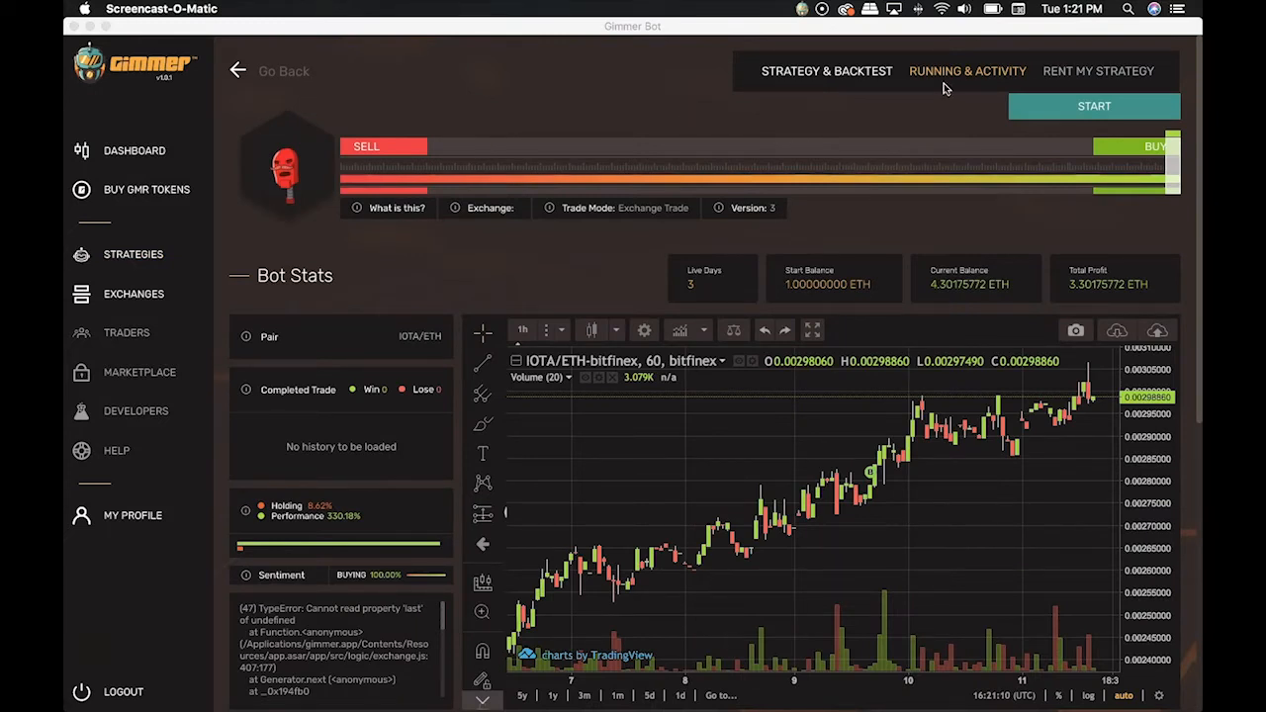
pyautogui.moveTo(811, 129)
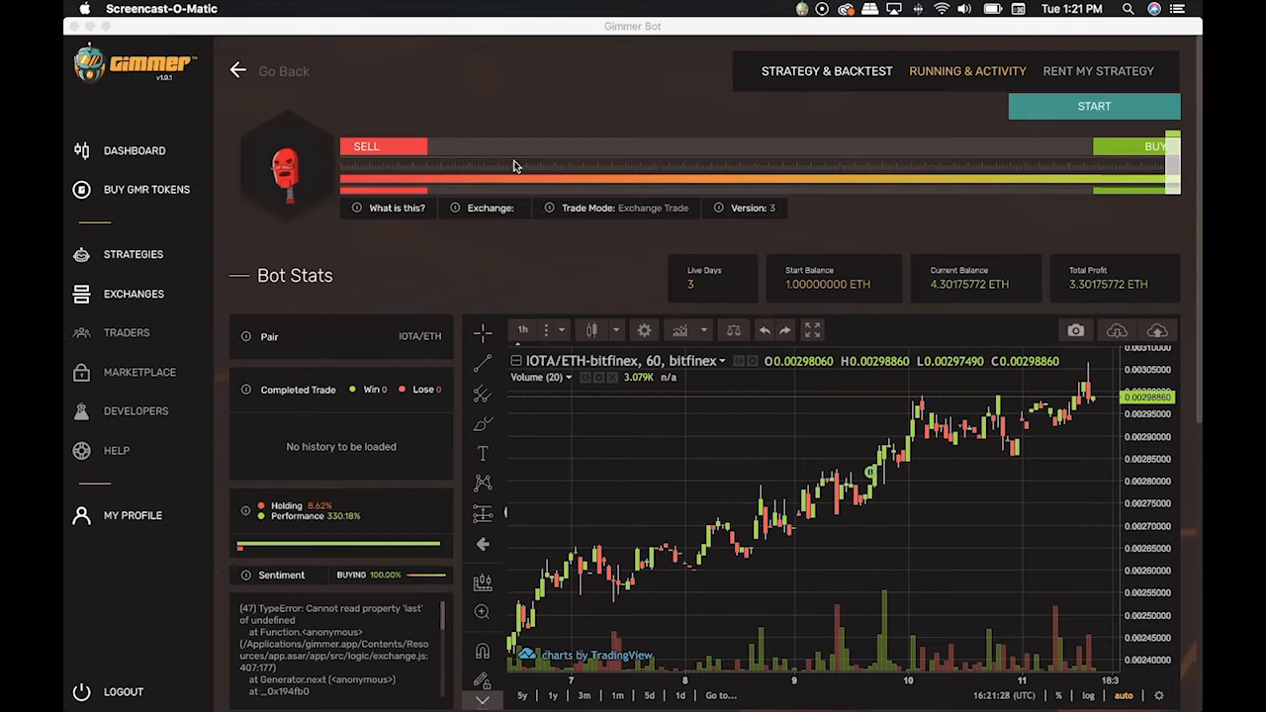
pyautogui.moveTo(810, 182)
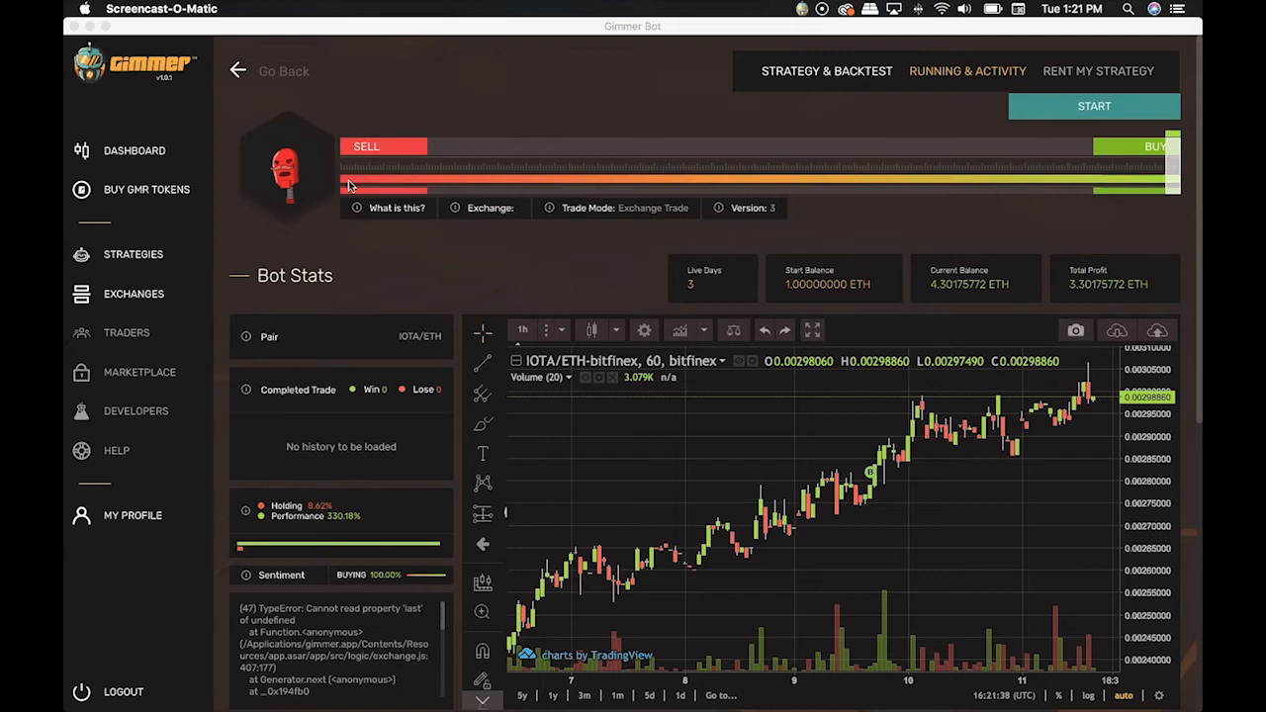
pyautogui.moveTo(853, 190)
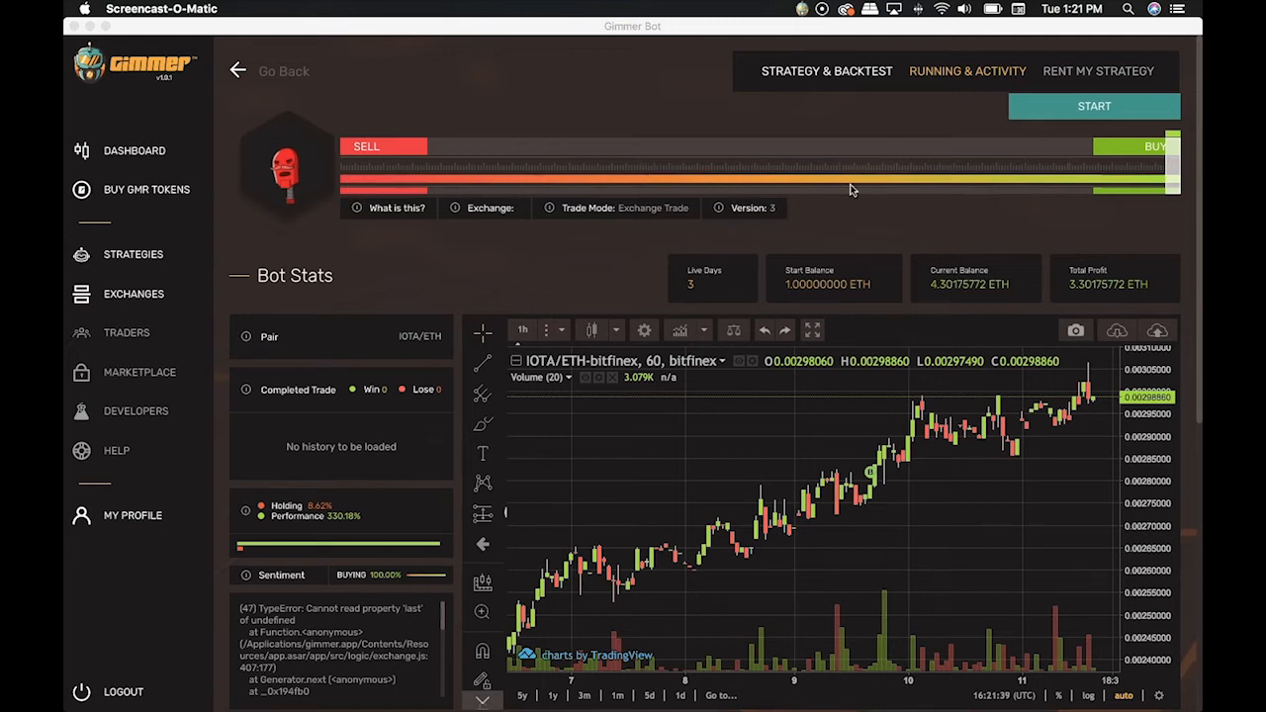
pyautogui.moveTo(955, 175)
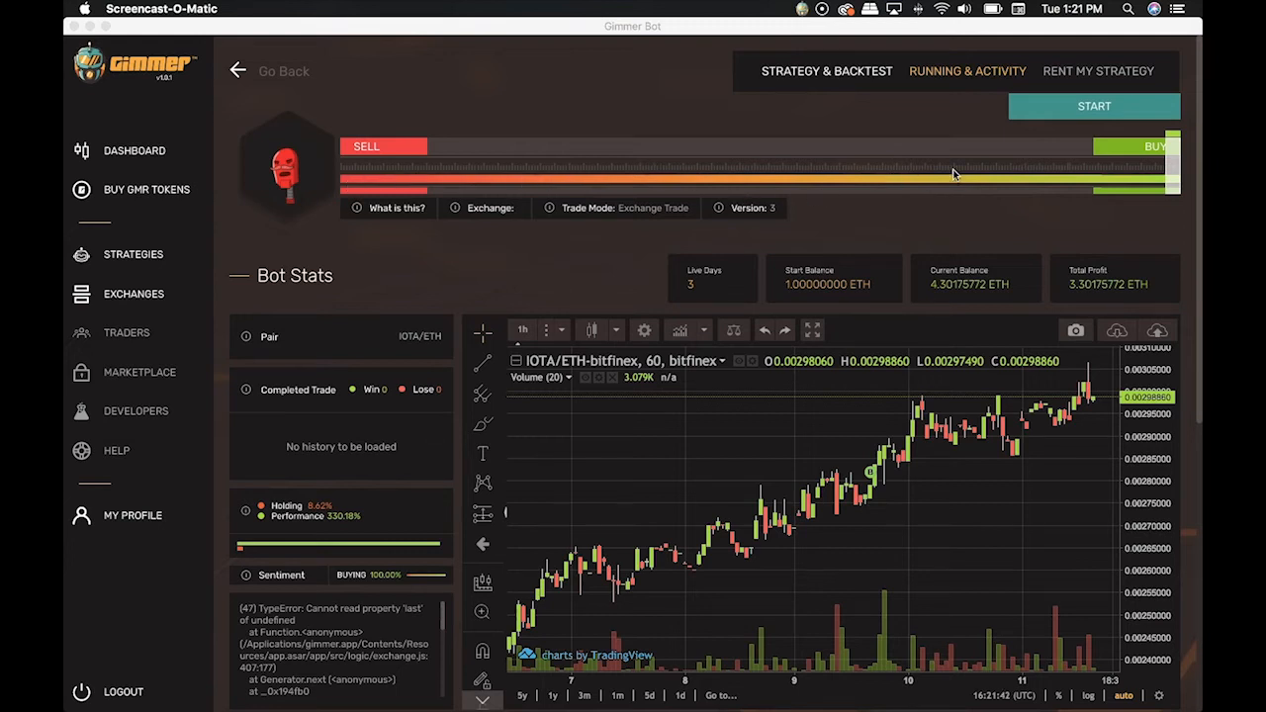
pyautogui.moveTo(951, 187)
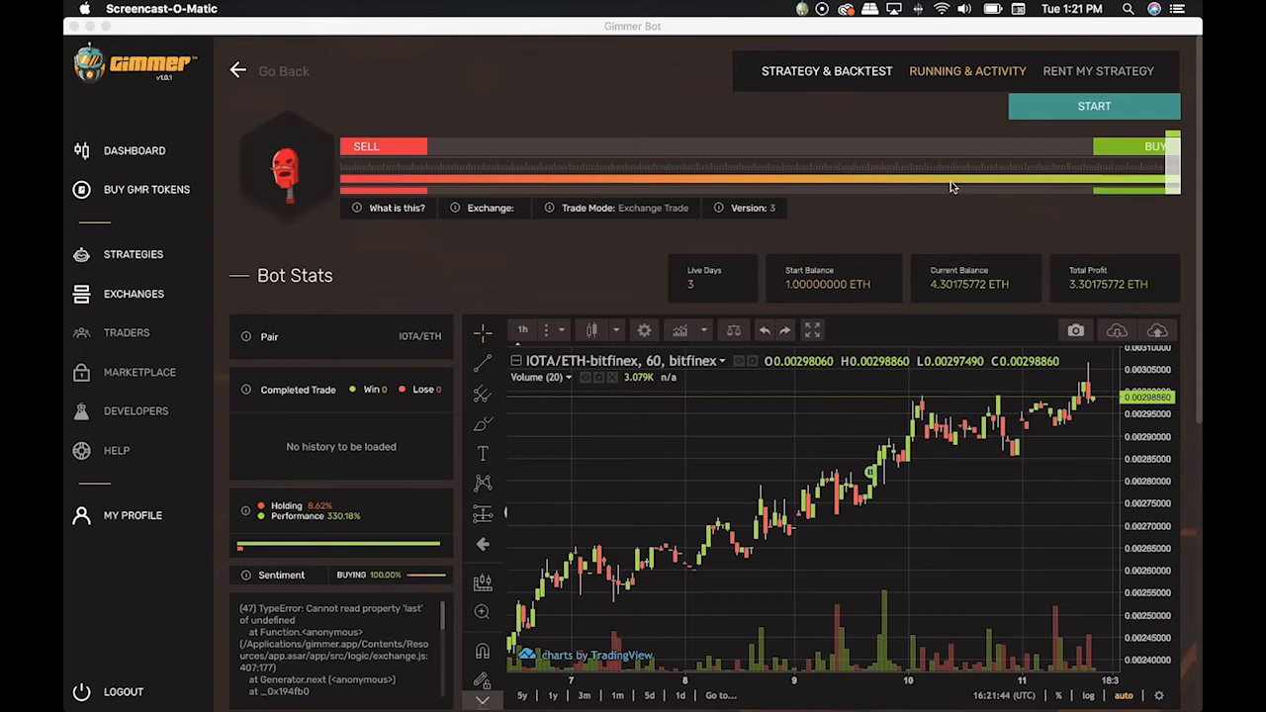
pyautogui.moveTo(1172, 166)
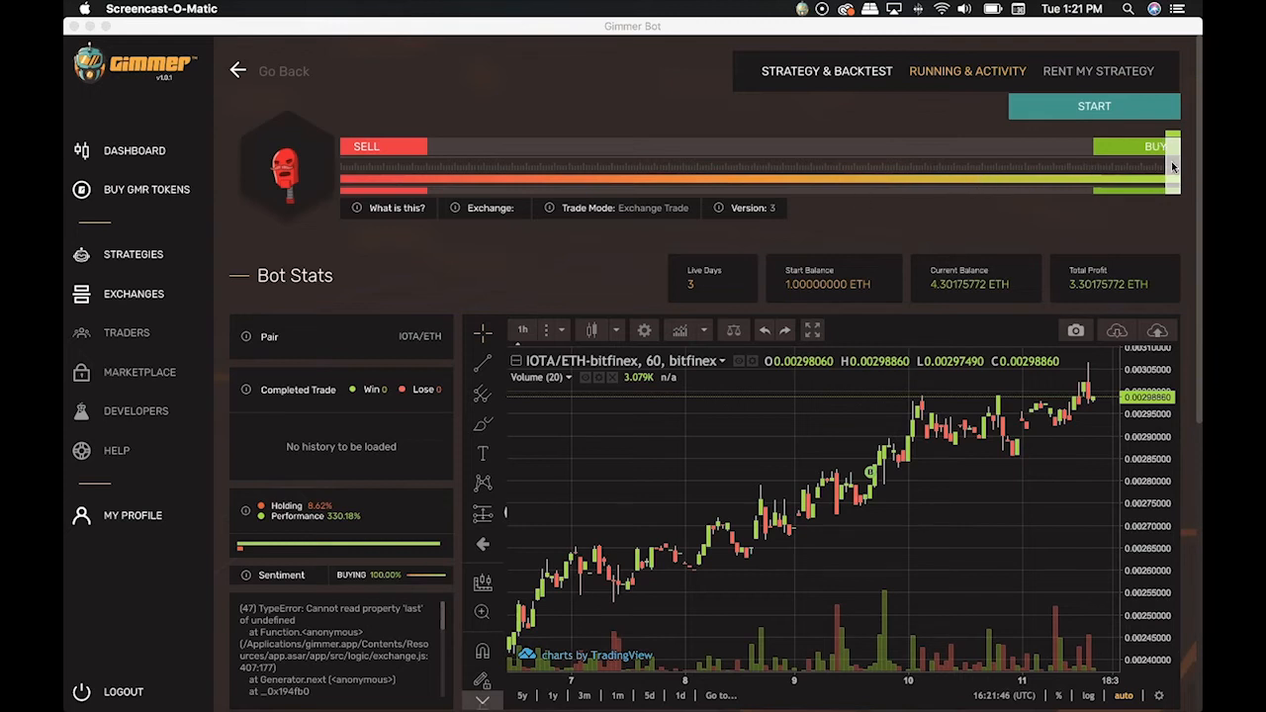
pyautogui.moveTo(347, 154)
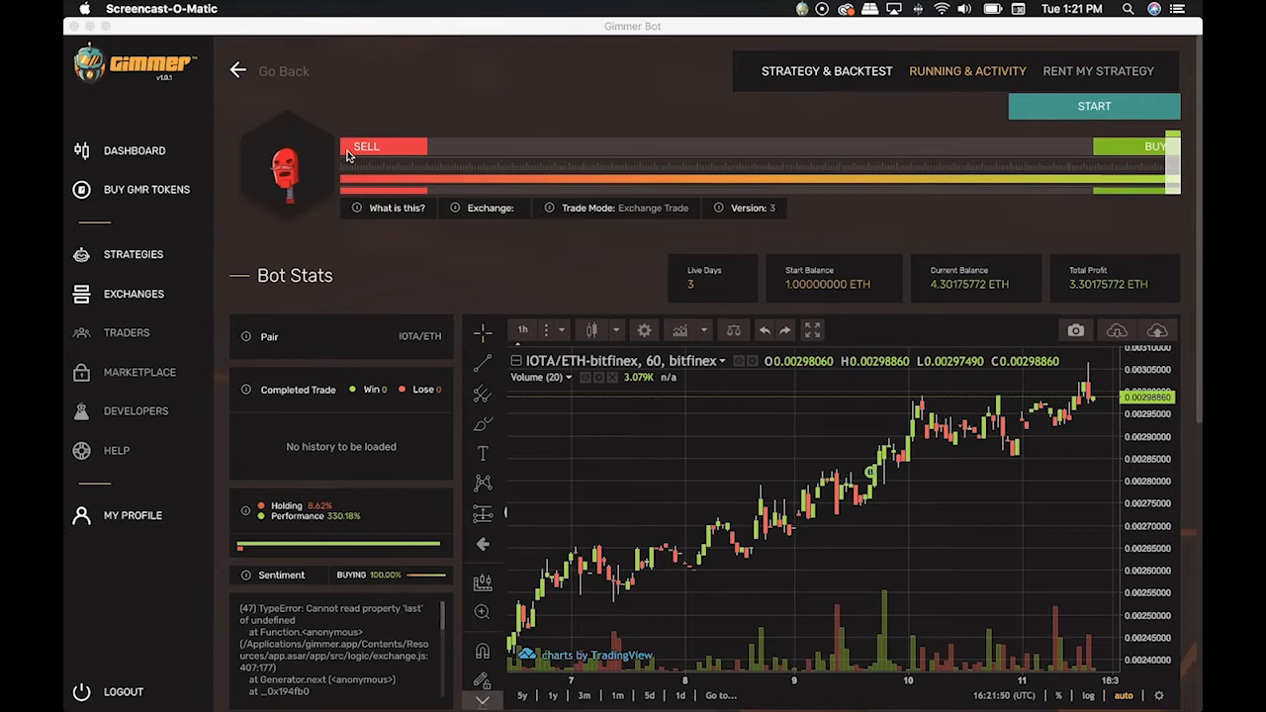
pyautogui.moveTo(710, 270)
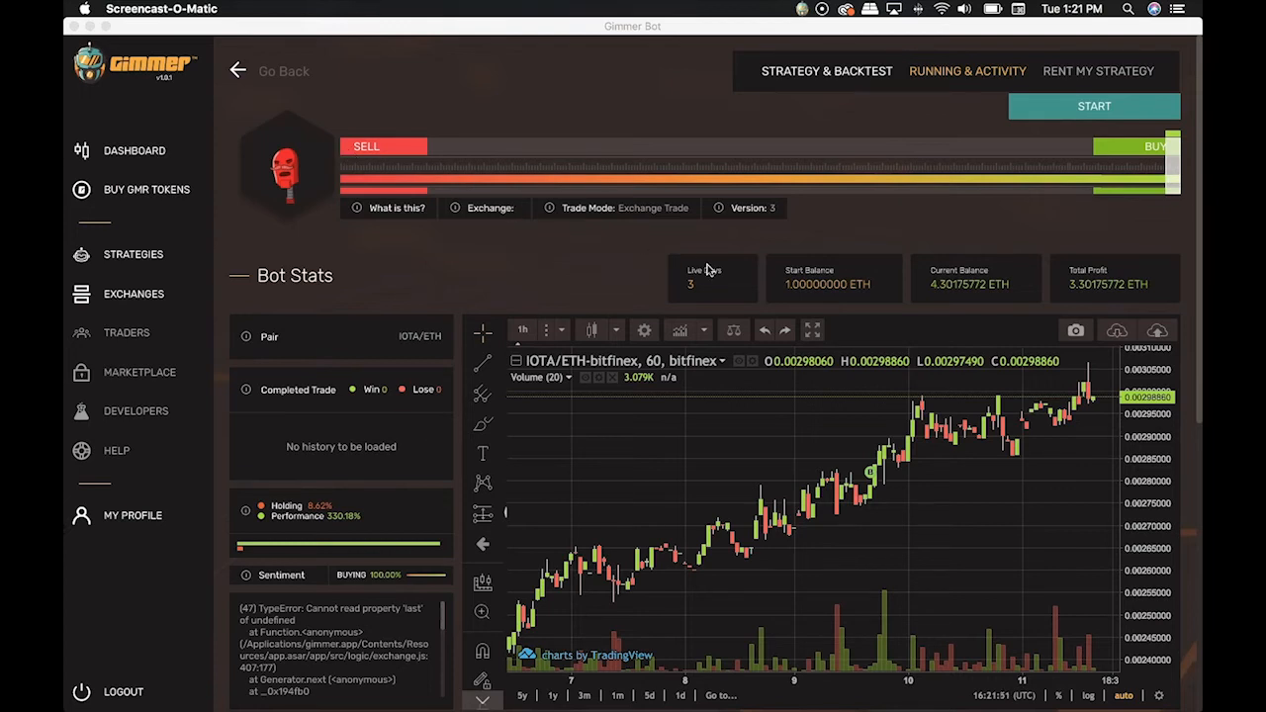
pyautogui.moveTo(856, 274)
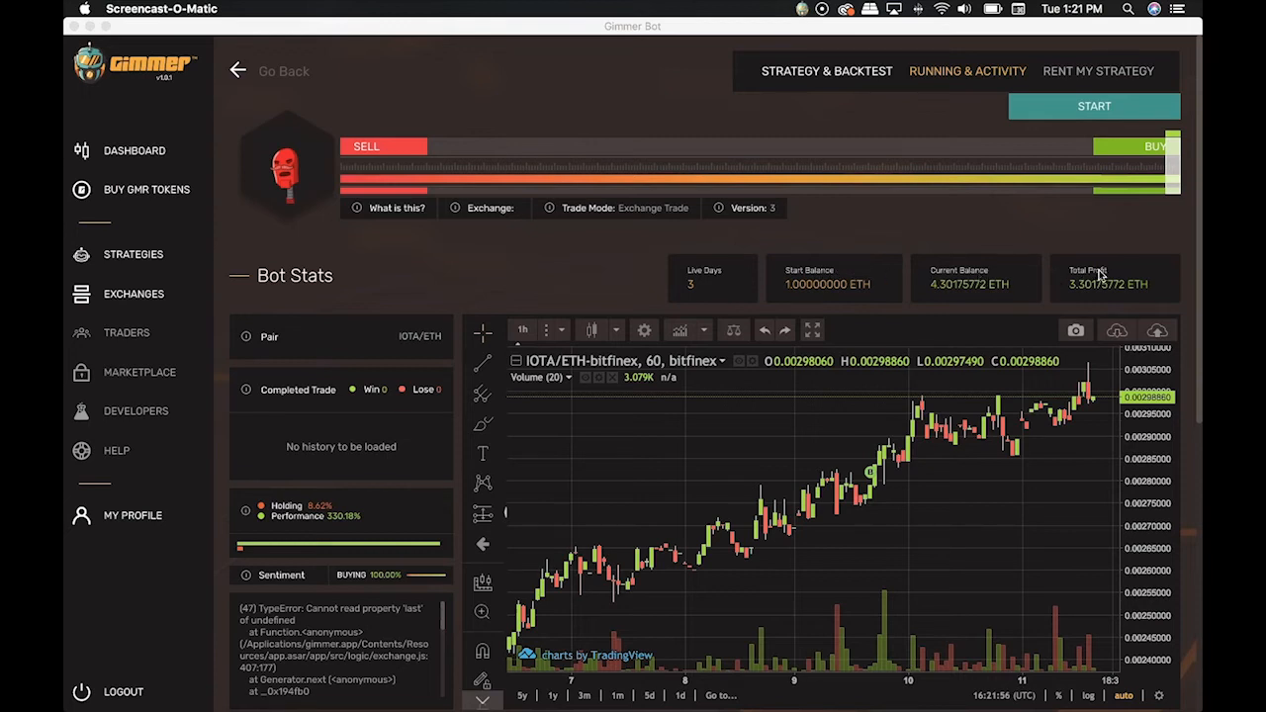
pyautogui.moveTo(694, 293)
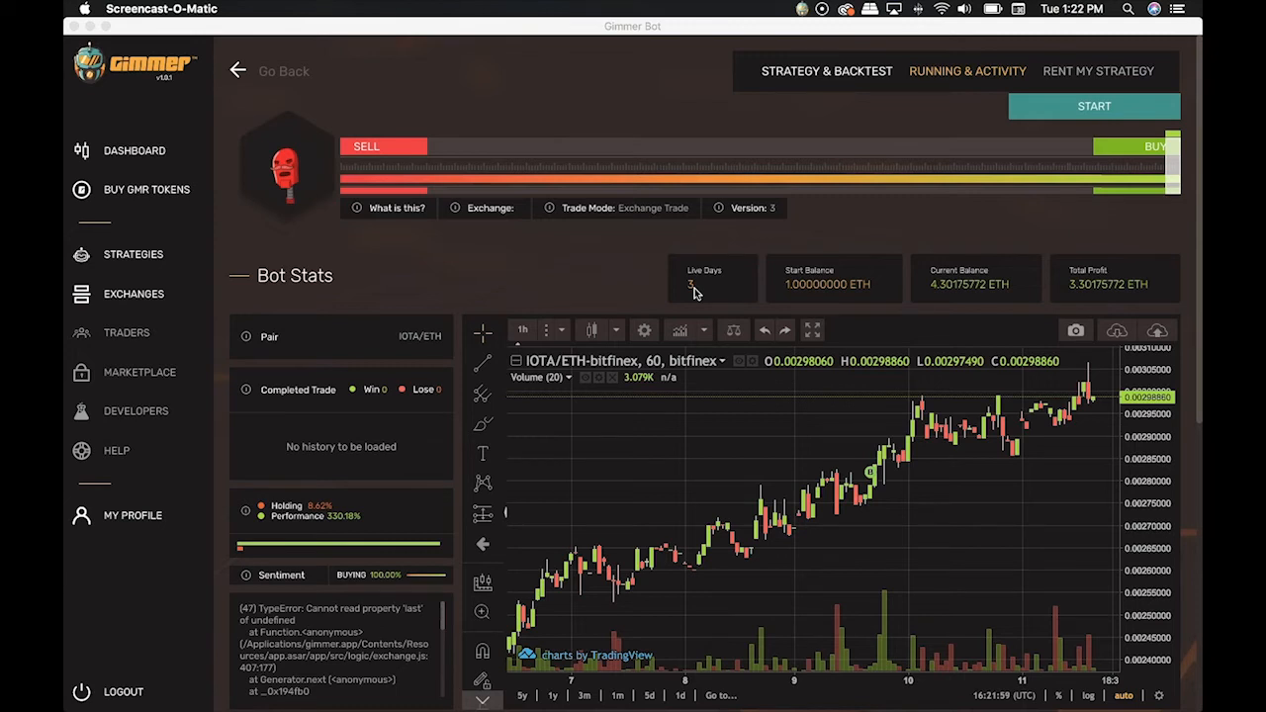
pyautogui.moveTo(935, 280)
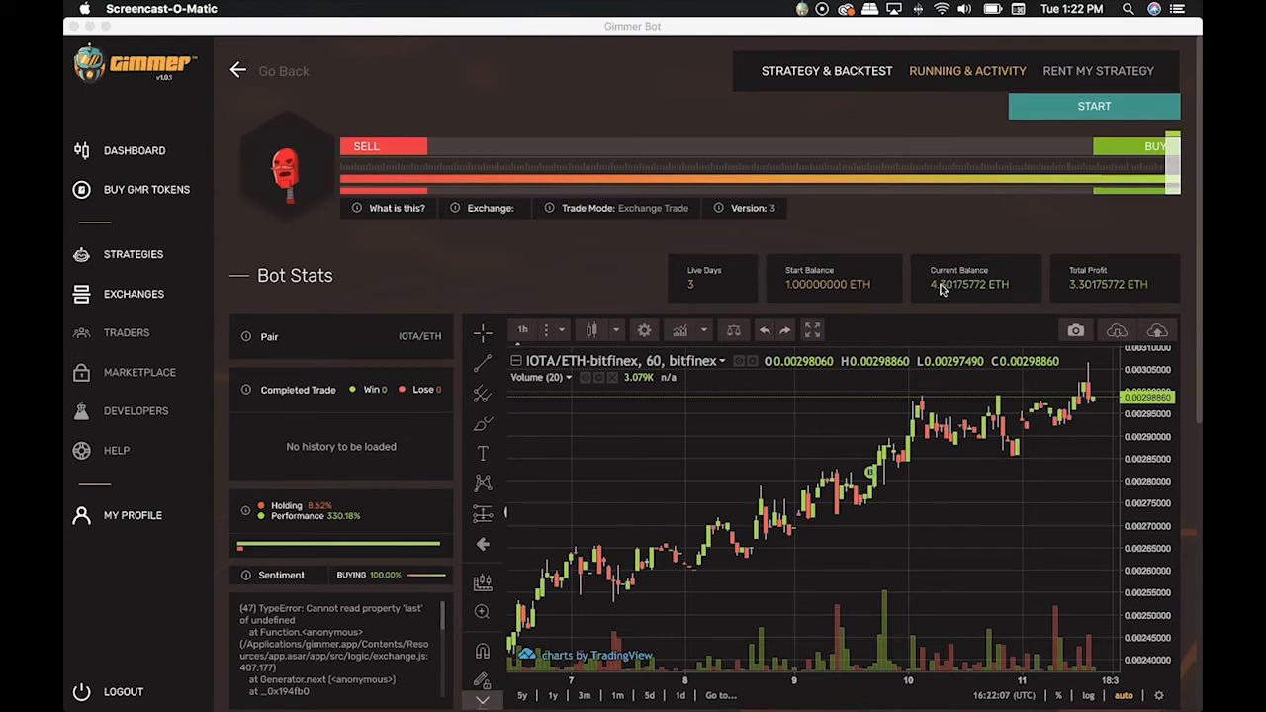
pyautogui.moveTo(940, 288)
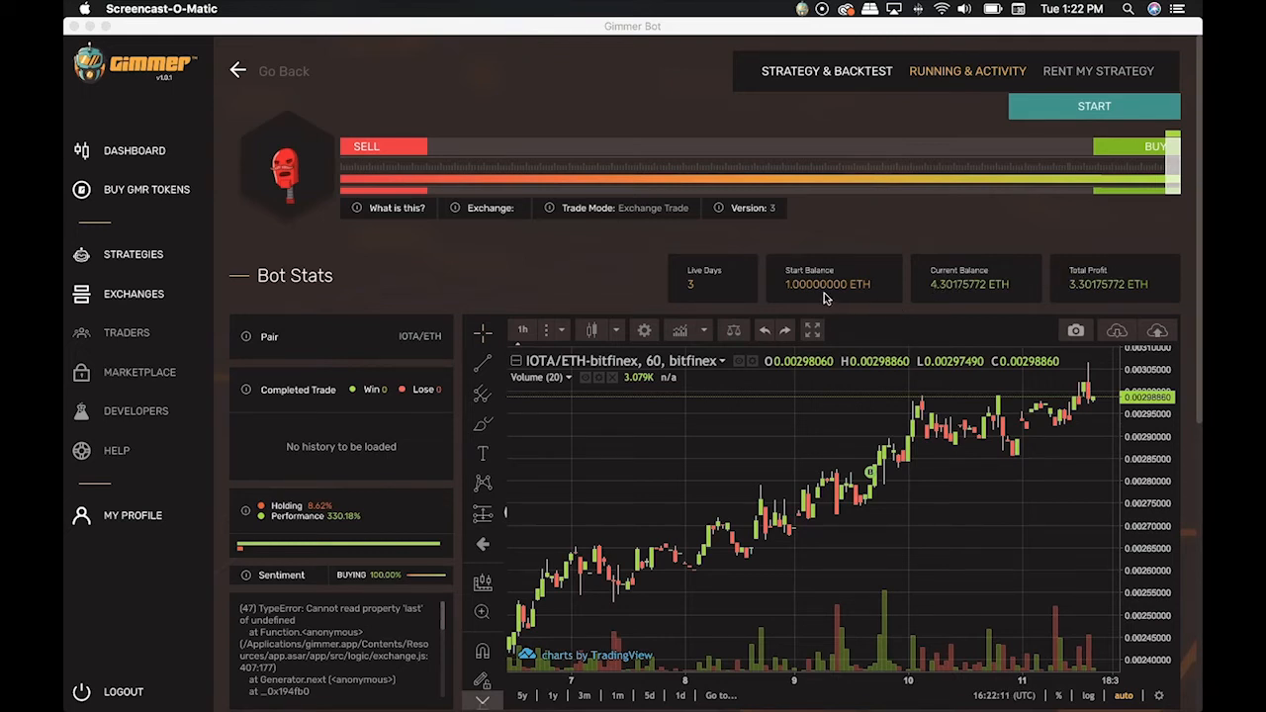
pyautogui.moveTo(933, 288)
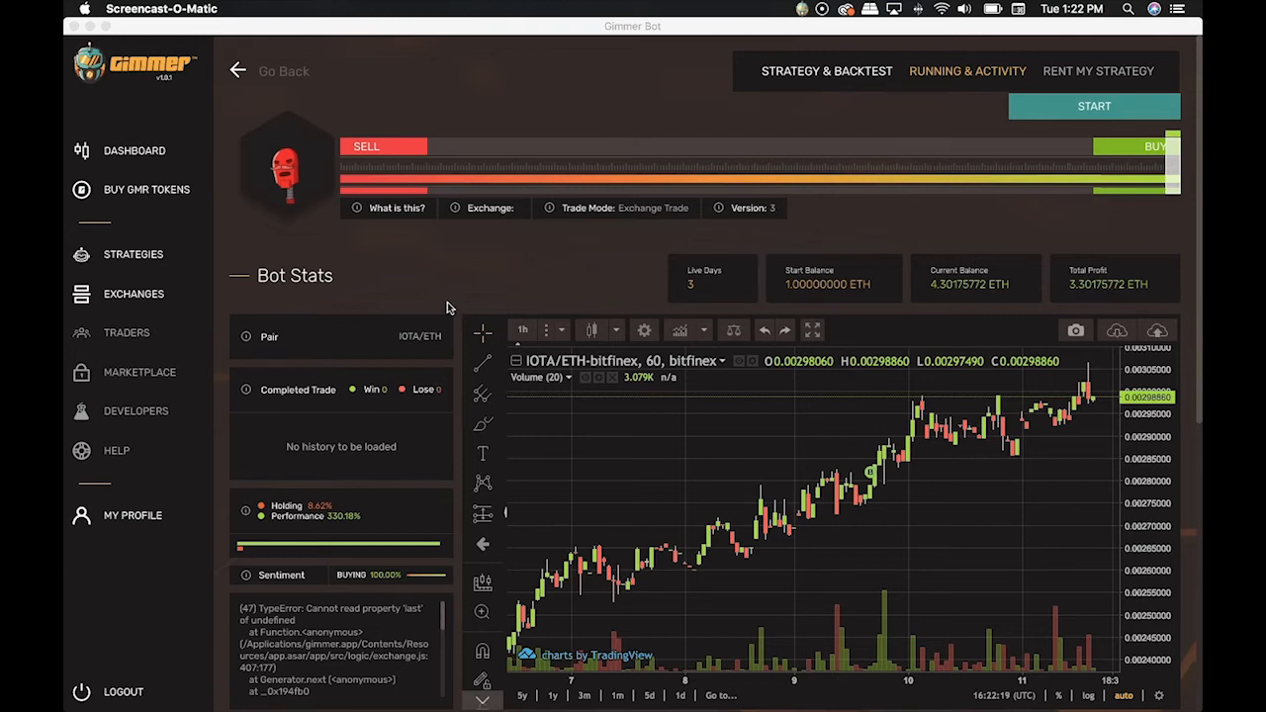
pyautogui.scroll(-3)
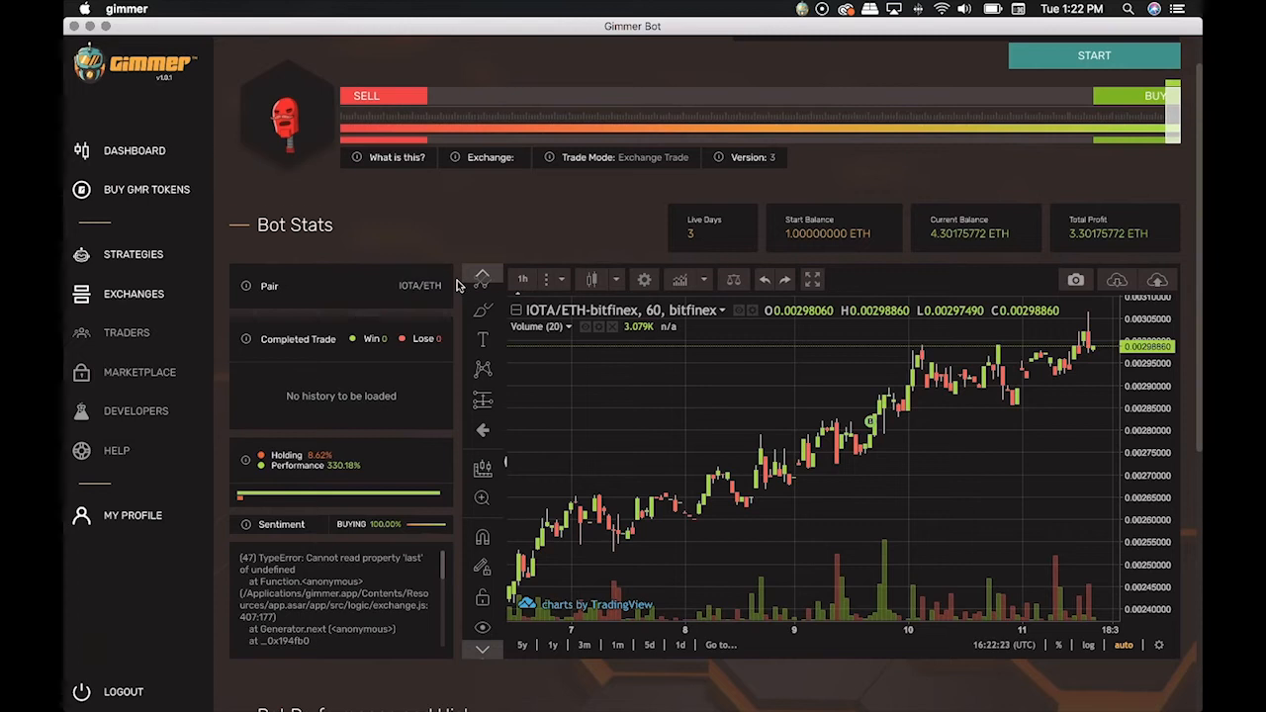
pyautogui.scroll(-3)
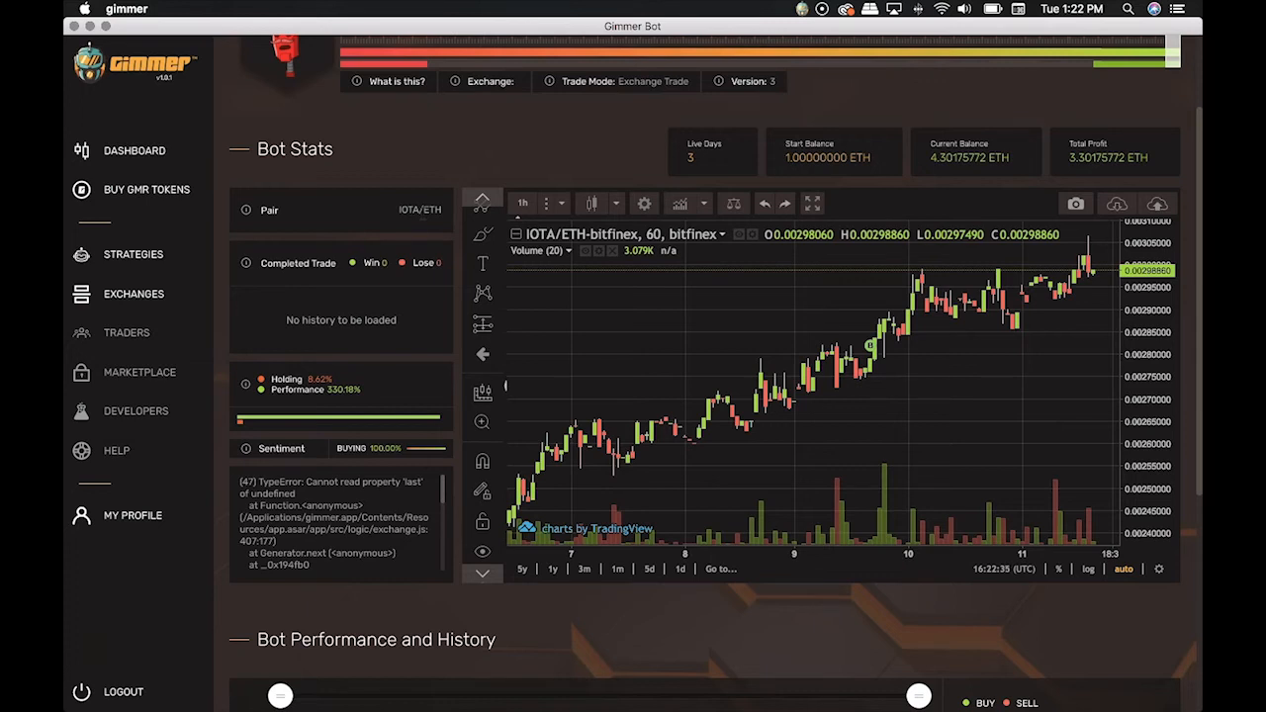
pyautogui.moveTo(292, 275)
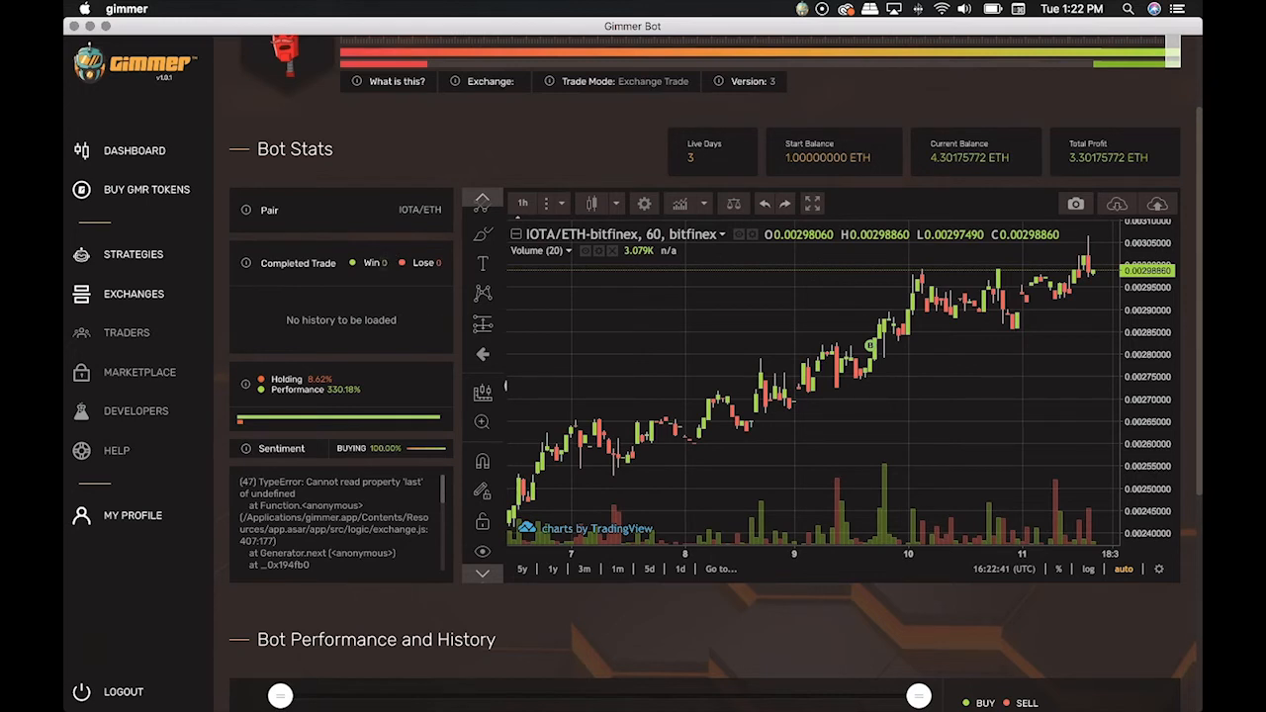
pyautogui.moveTo(451, 148)
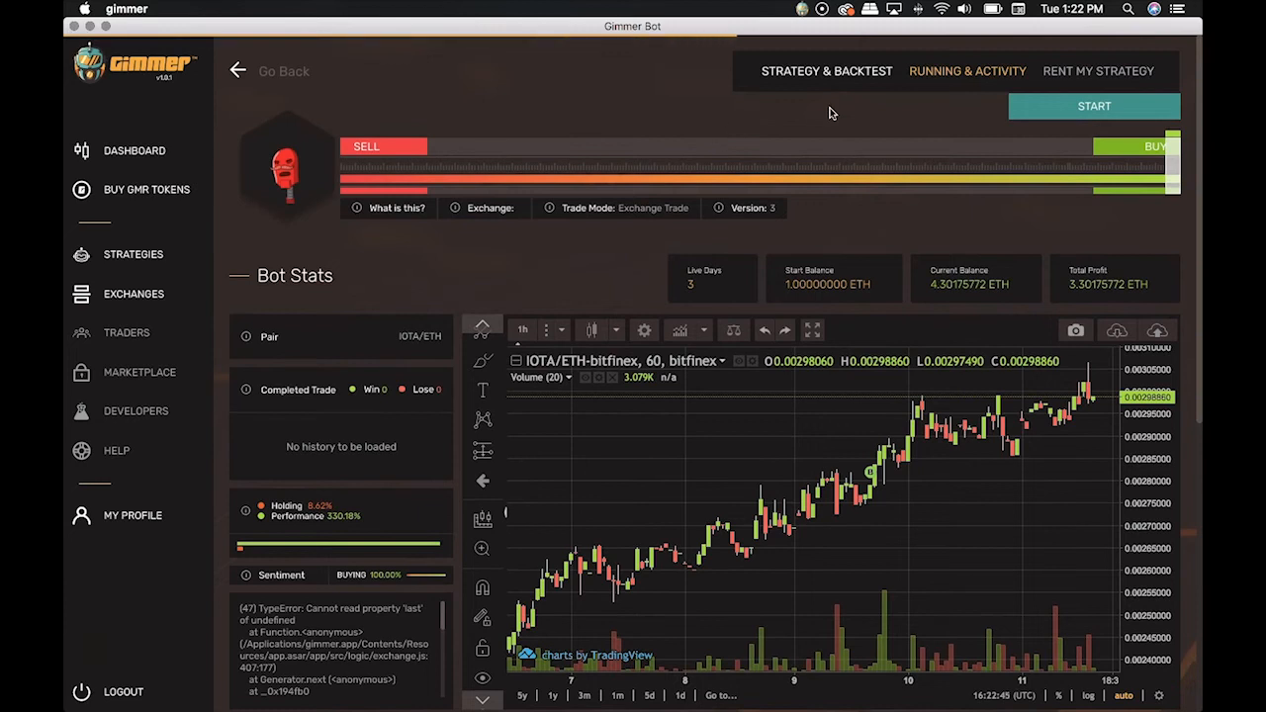
pyautogui.moveTo(455, 117)
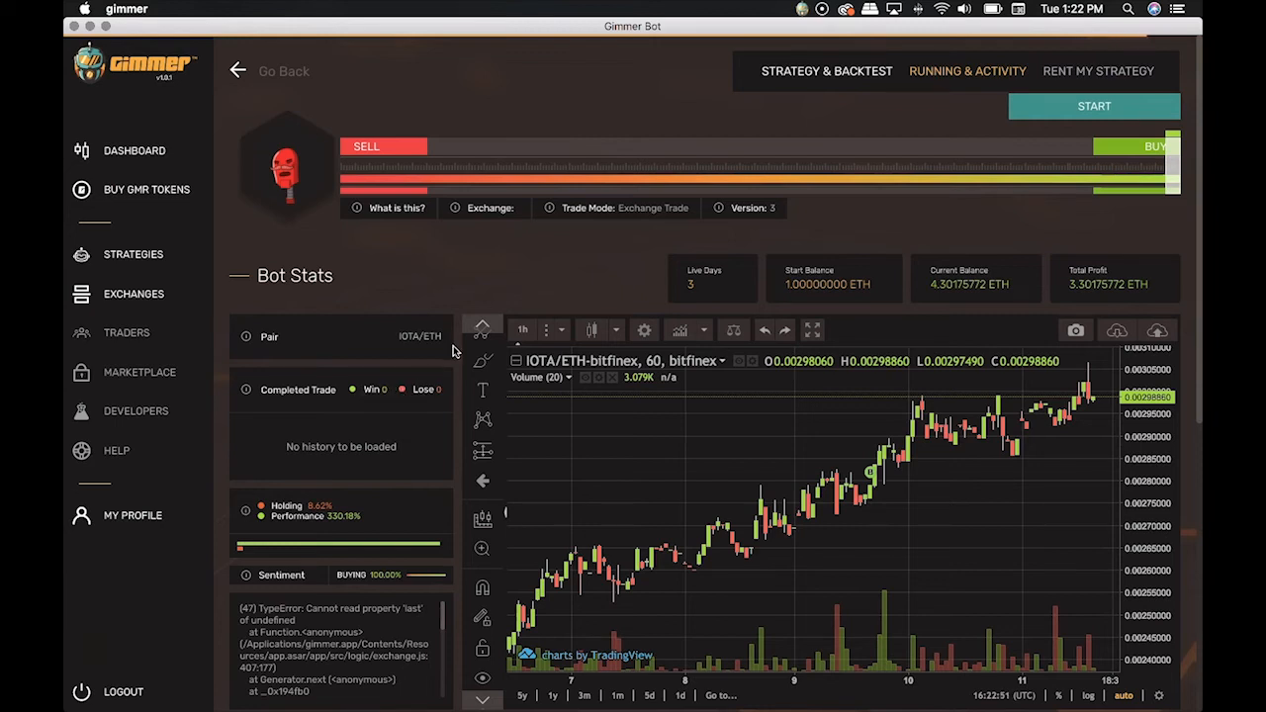
pyautogui.scroll(-3)
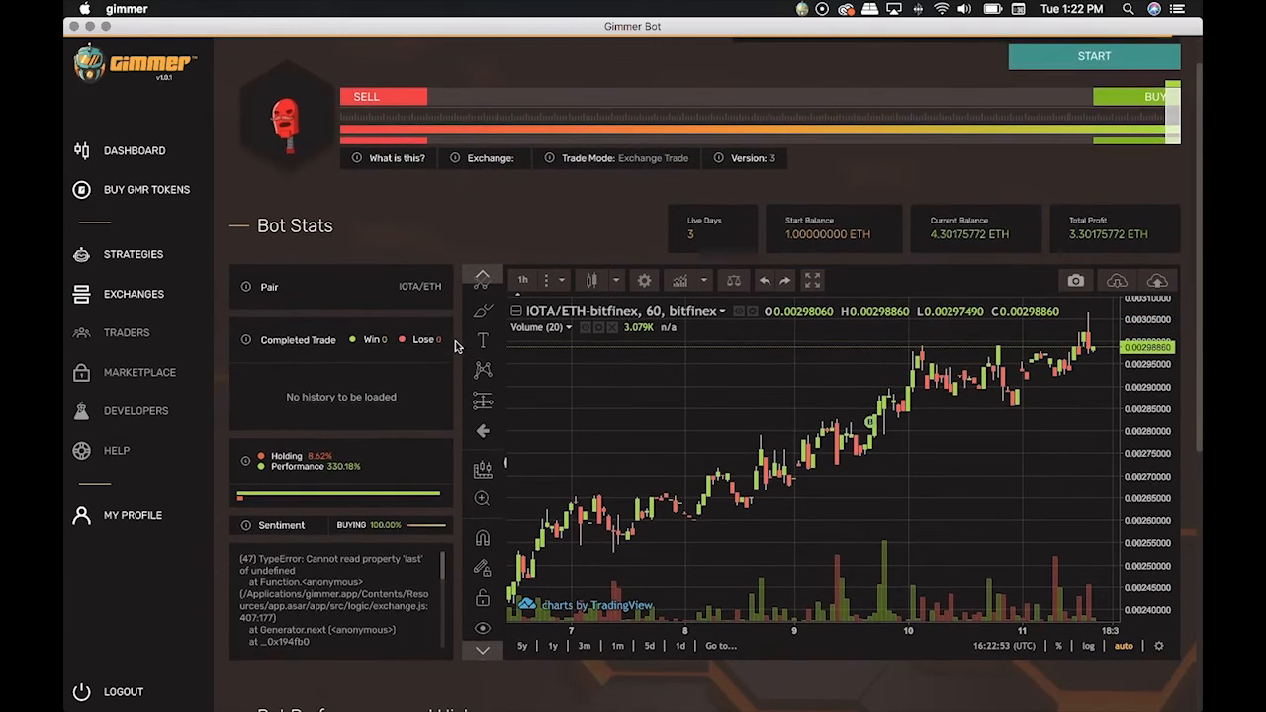
pyautogui.scroll(-3)
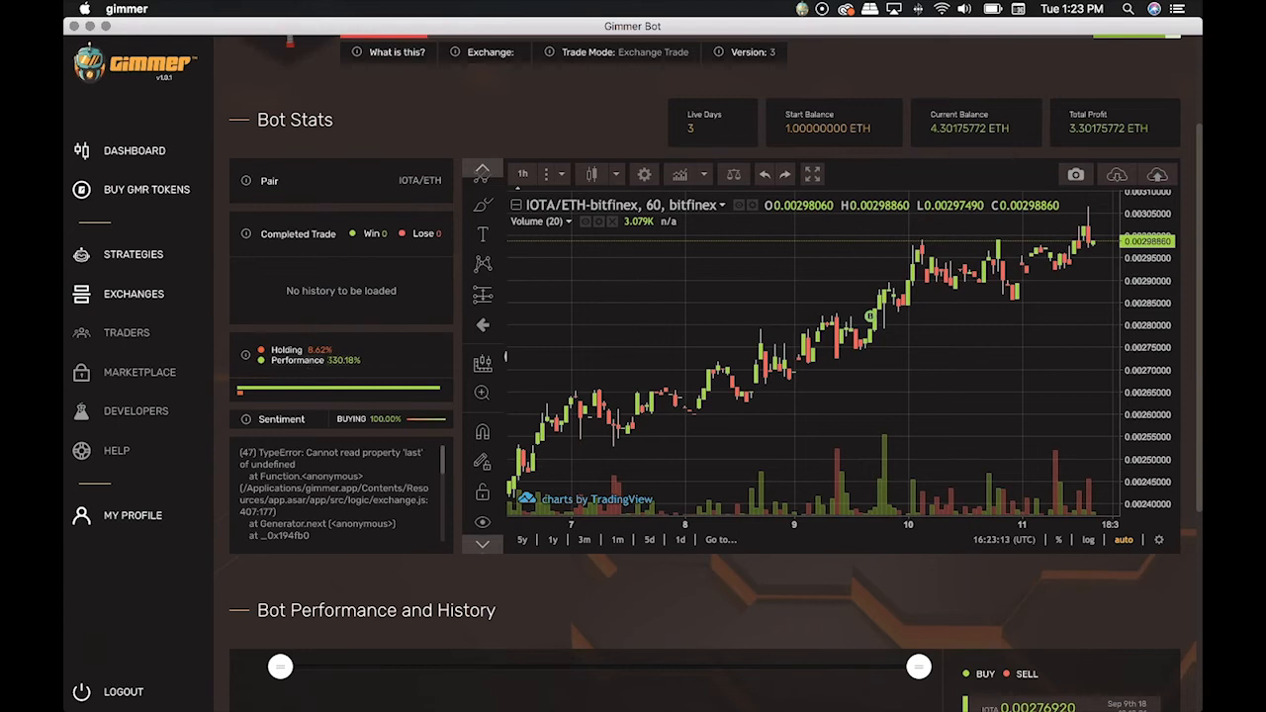
pyautogui.moveTo(460, 317)
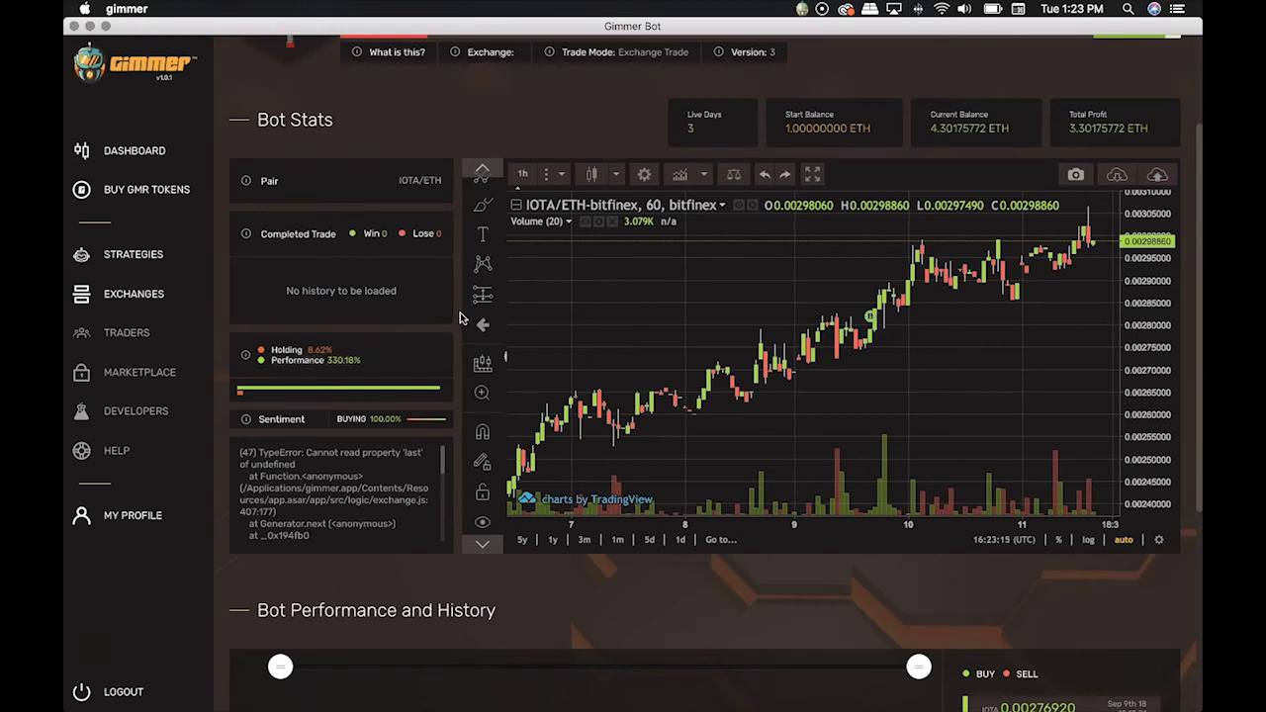
pyautogui.scroll(-3)
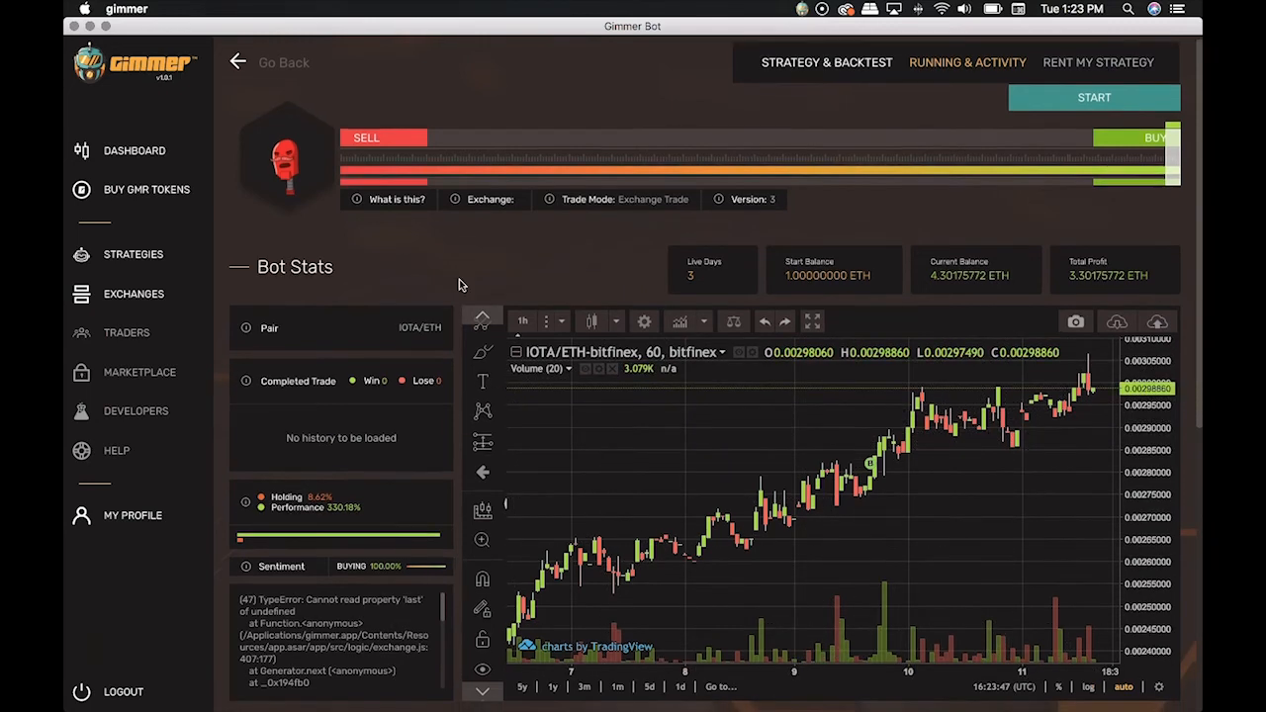
pyautogui.scroll(-3)
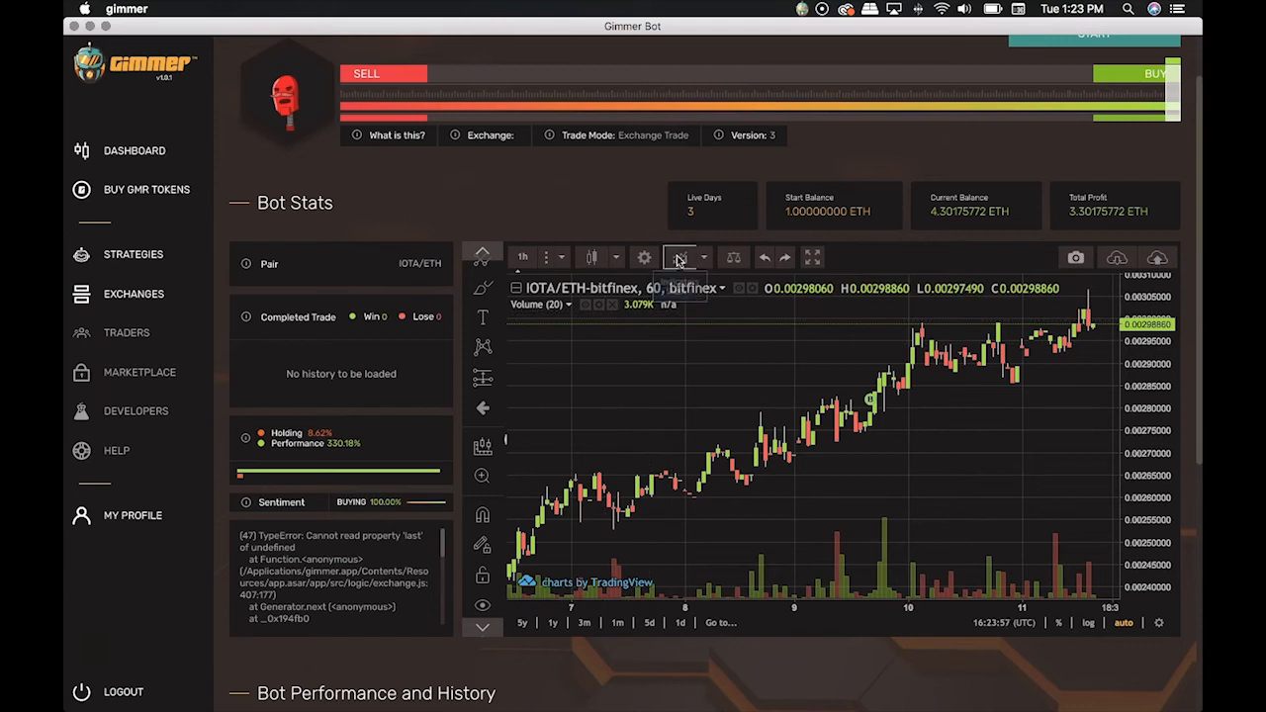
pyautogui.click(680, 258)
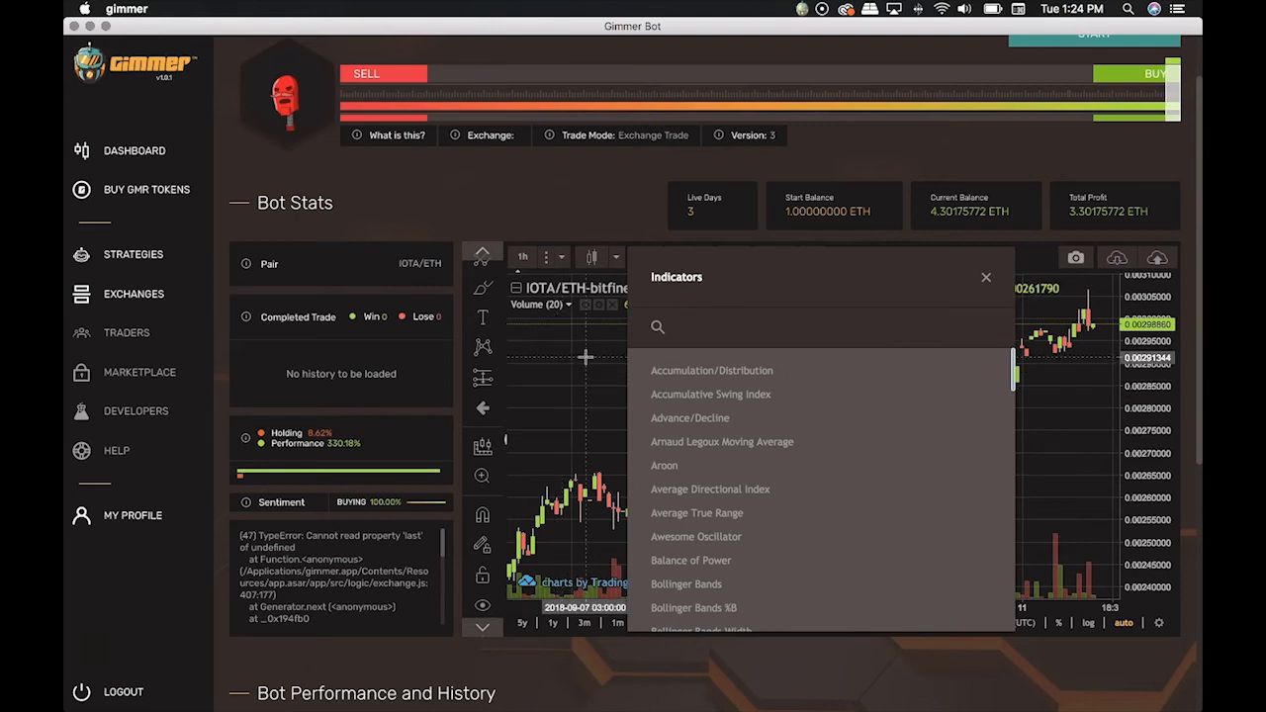
pyautogui.click(985, 277)
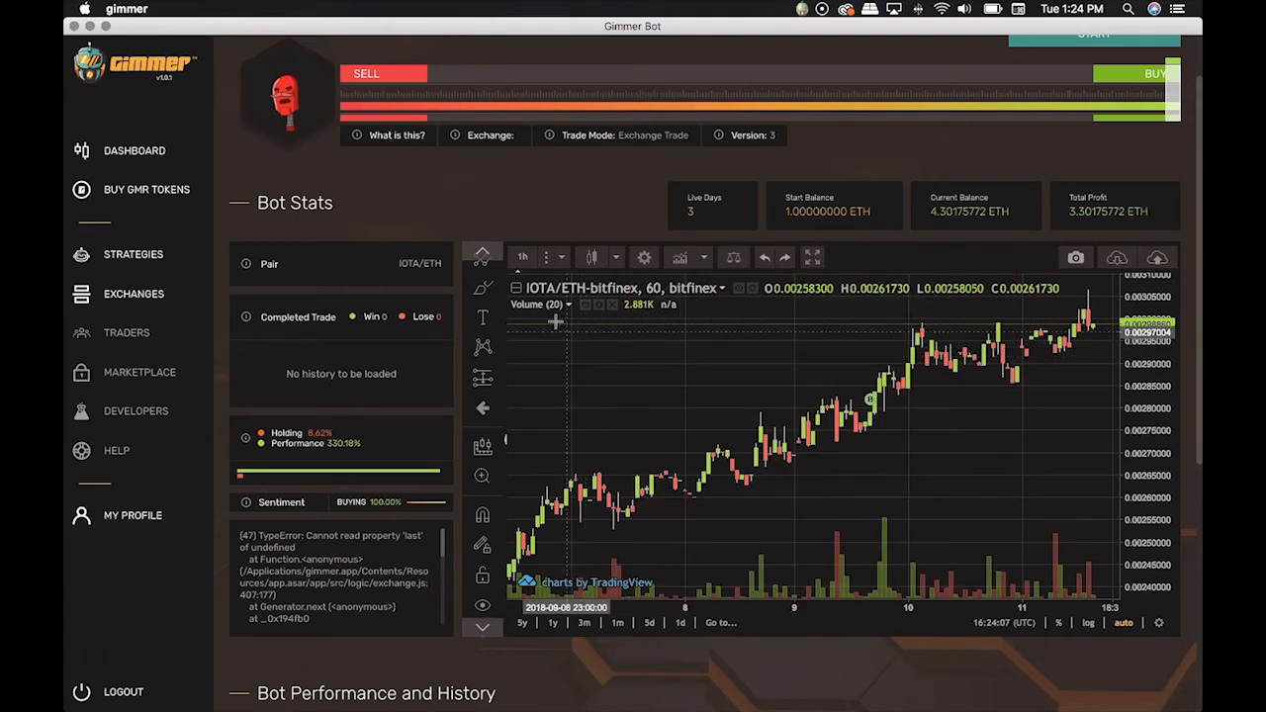
pyautogui.moveTo(626, 382)
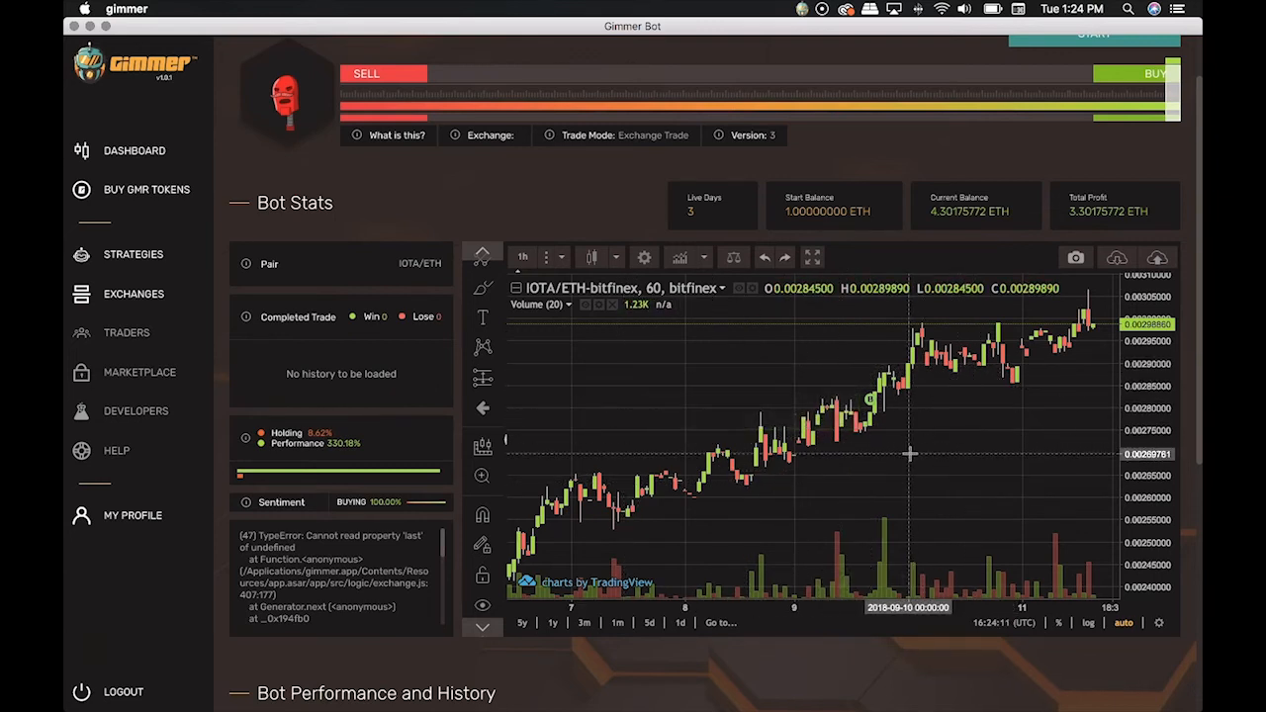
pyautogui.moveTo(870, 406)
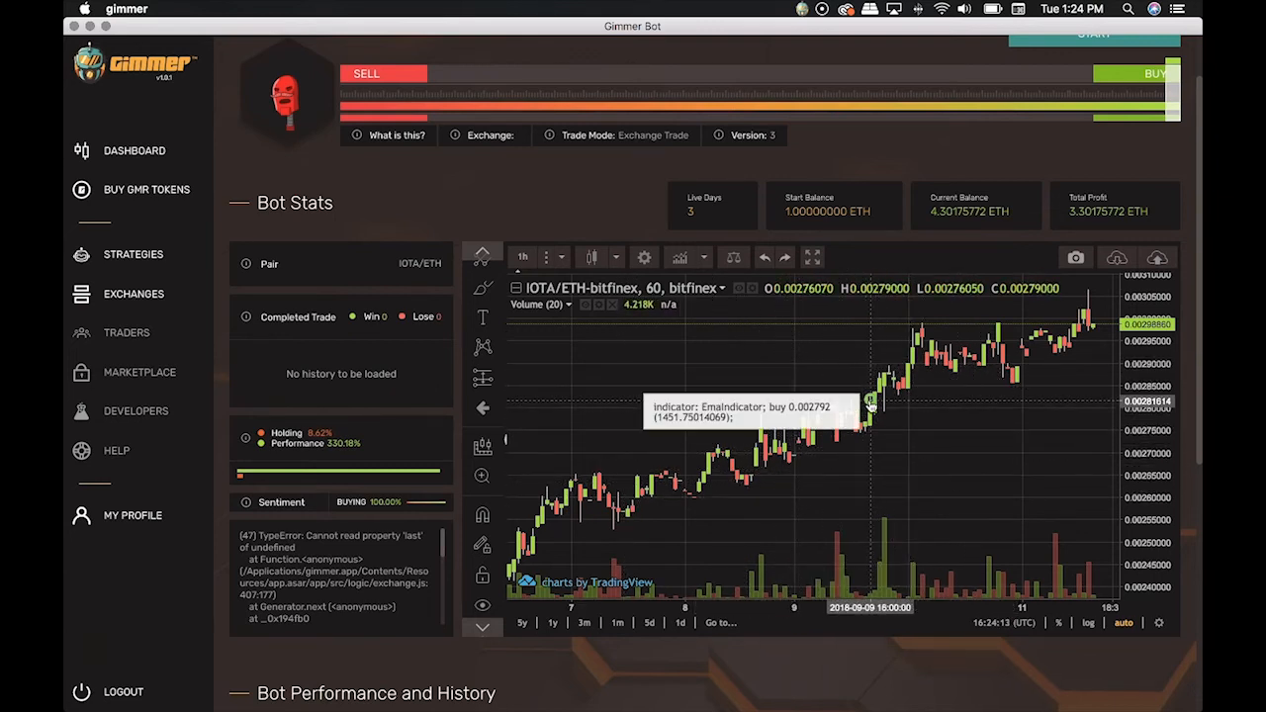
pyautogui.moveTo(1029, 344)
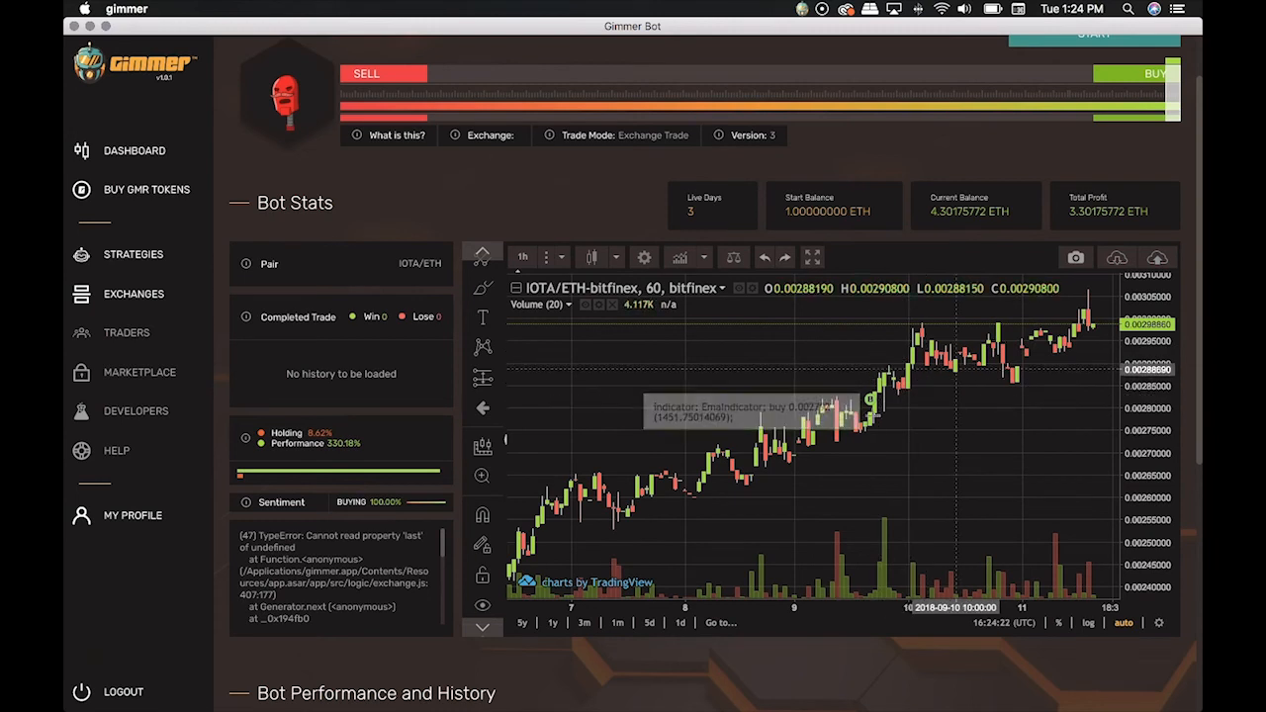
pyautogui.scroll(-3)
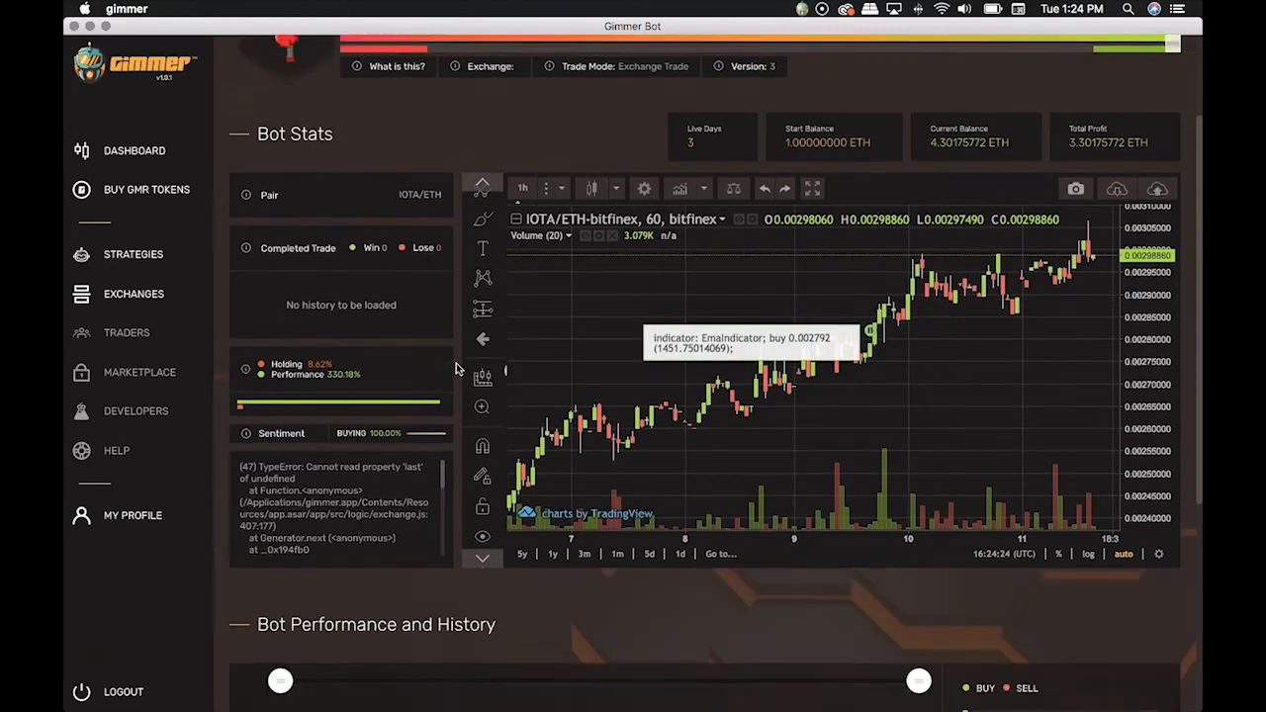
pyautogui.scroll(-3)
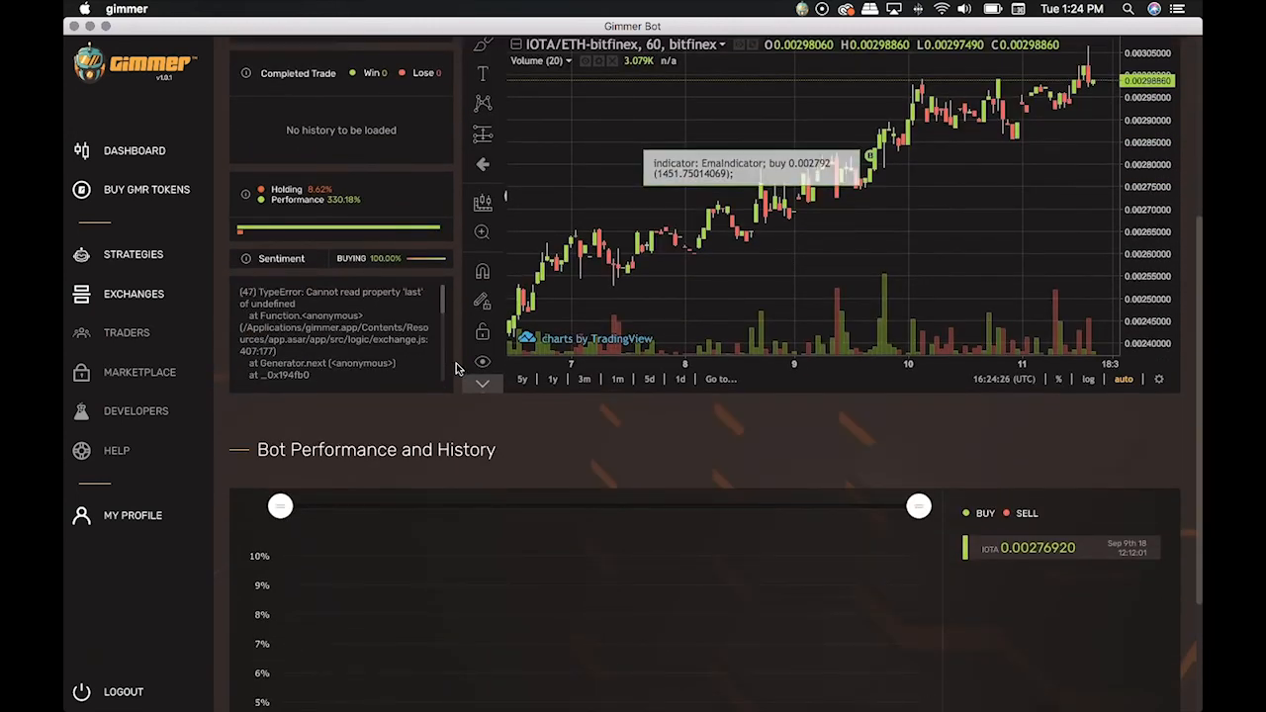
pyautogui.scroll(-3)
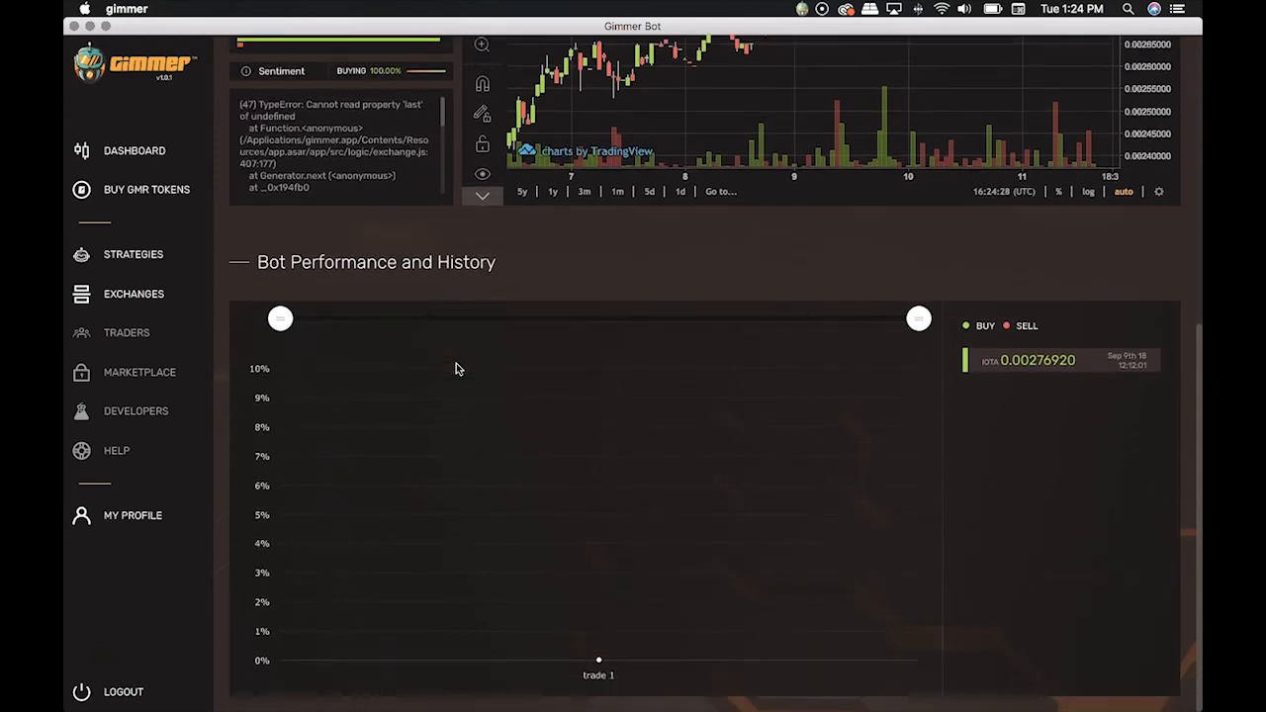
pyautogui.moveTo(966, 404)
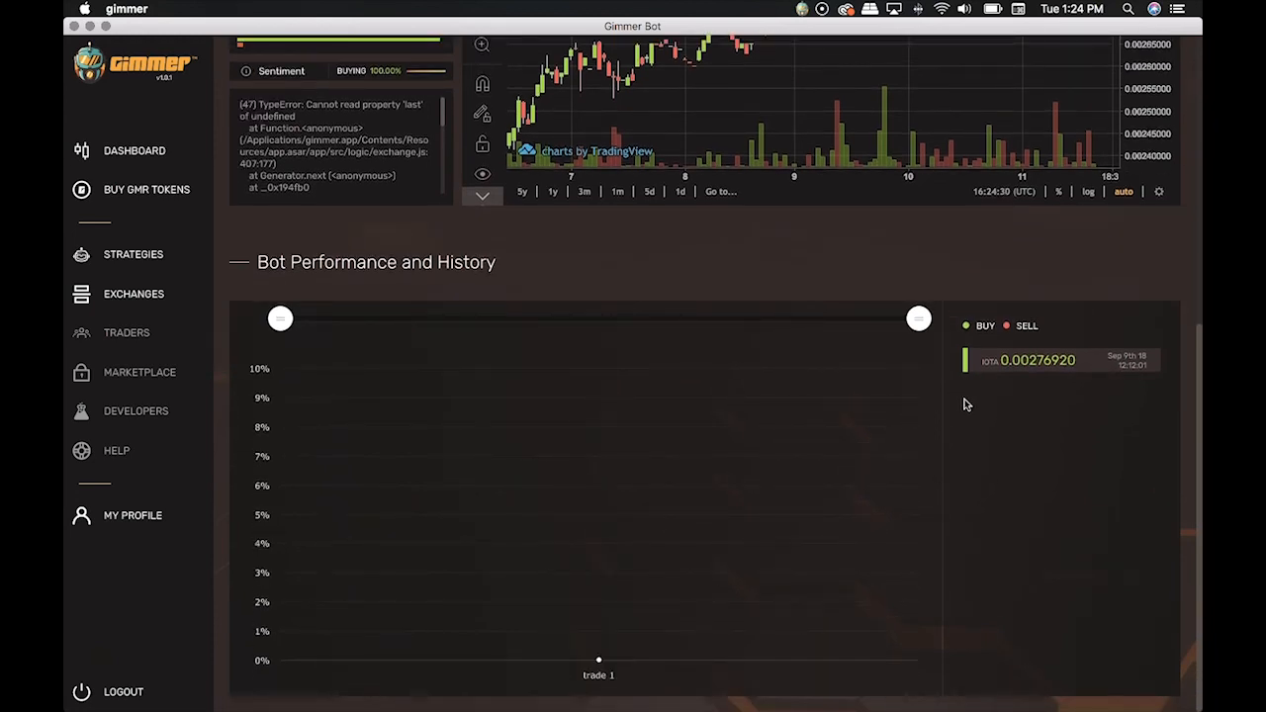
pyautogui.moveTo(1004, 462)
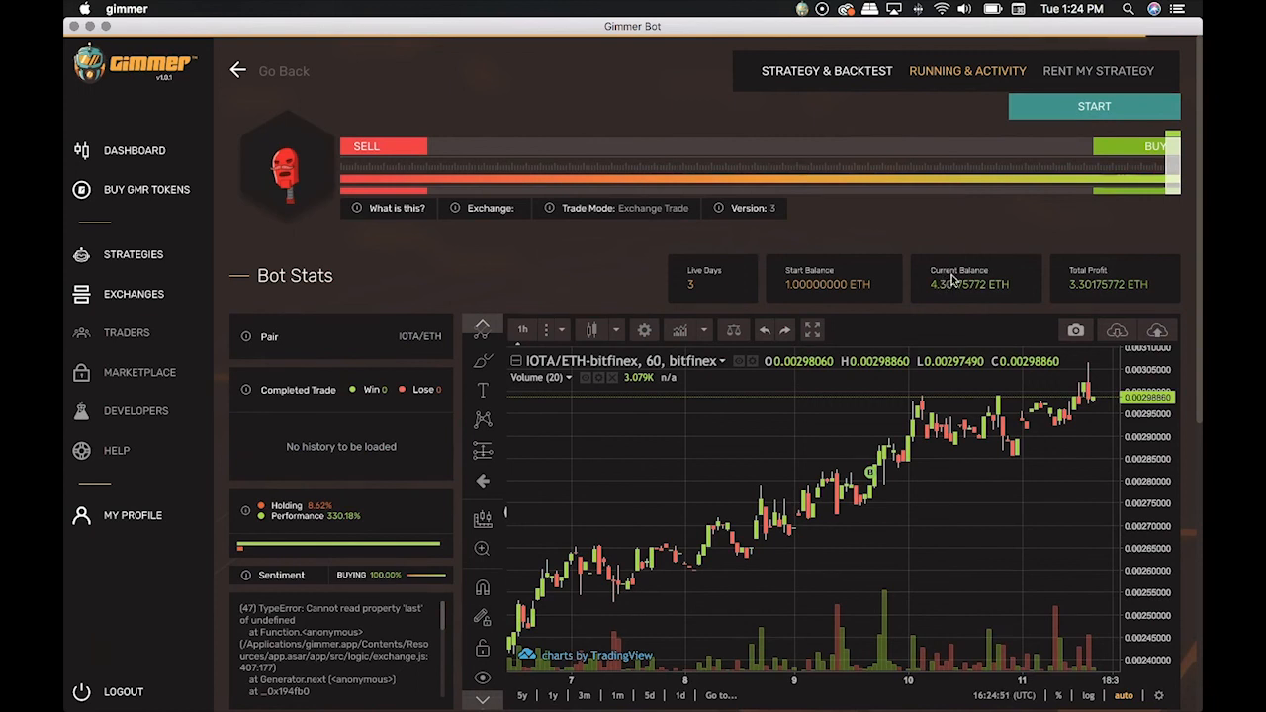
pyautogui.moveTo(1023, 233)
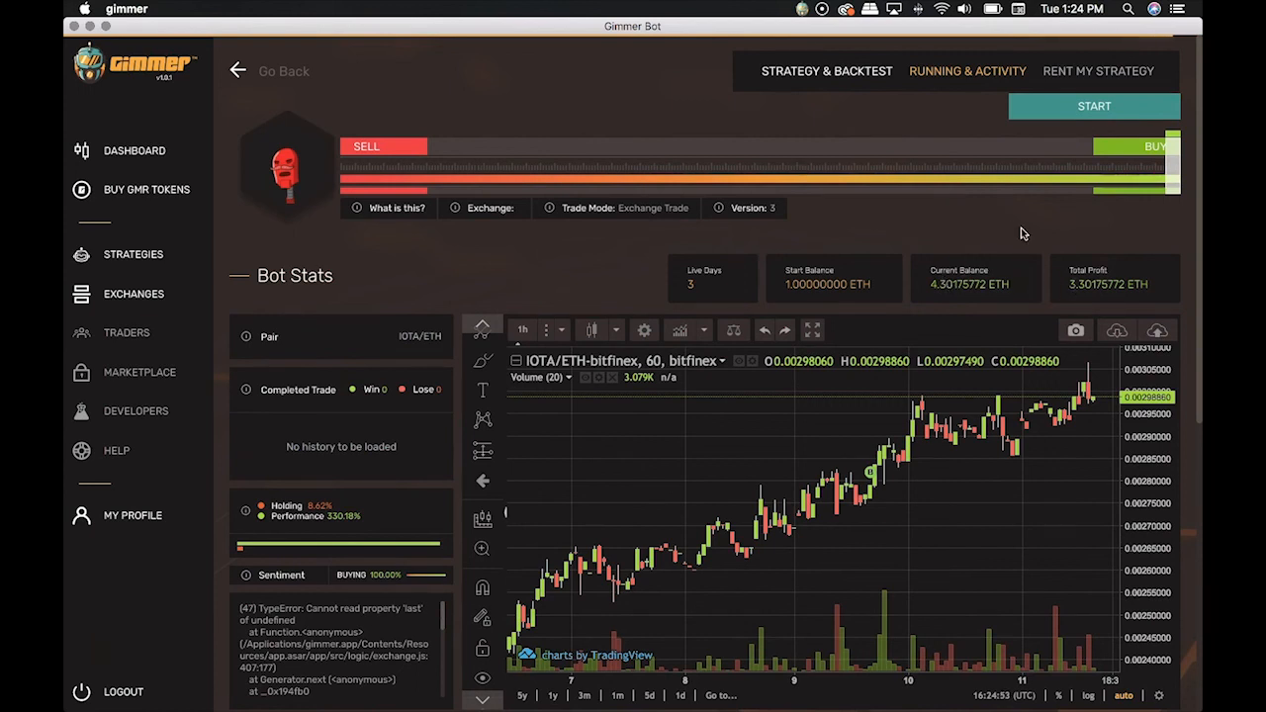
pyautogui.moveTo(668, 282)
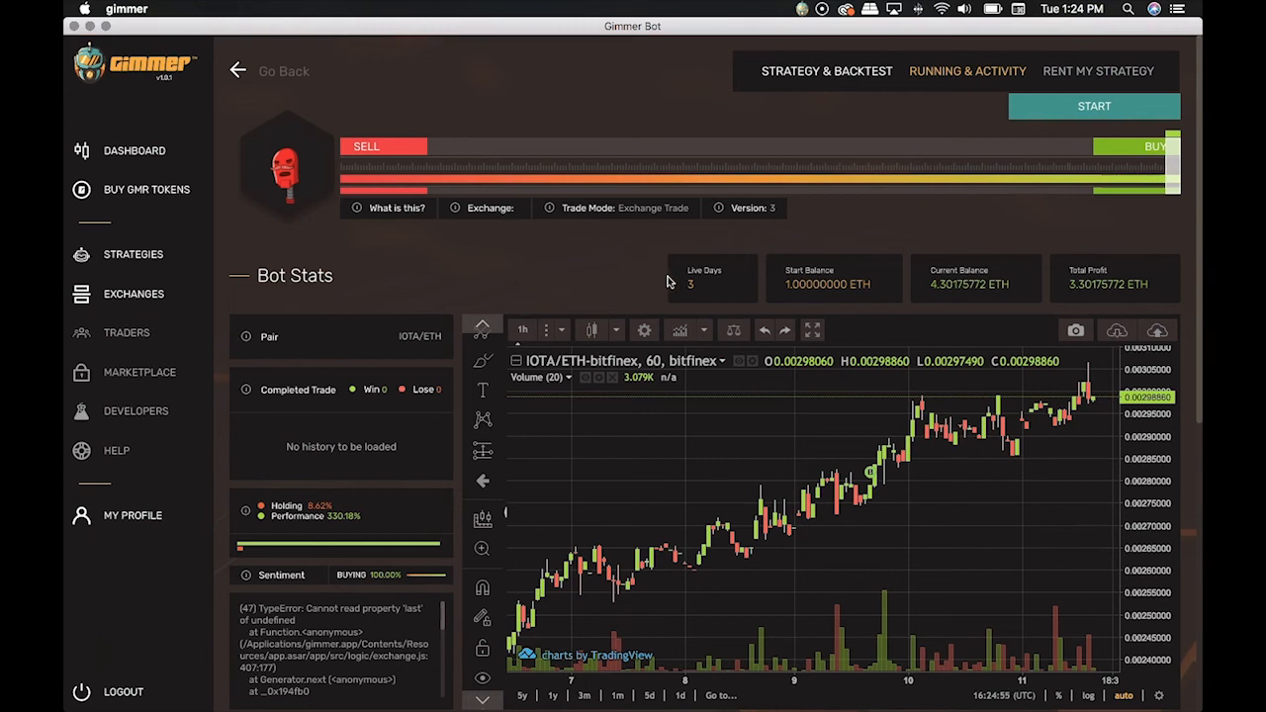
pyautogui.moveTo(716, 281)
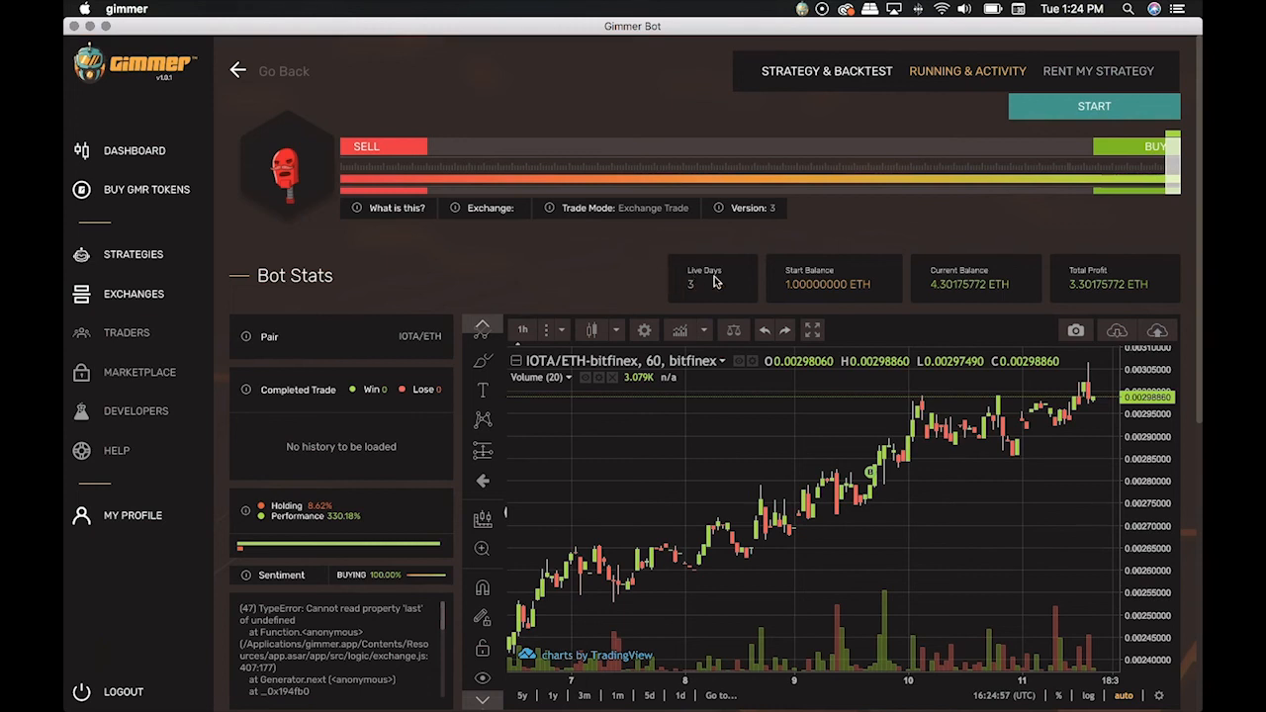